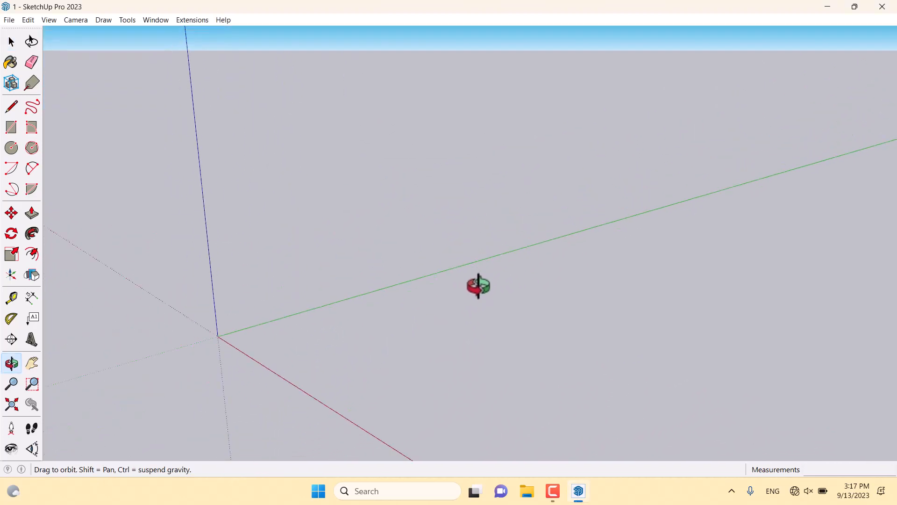
Draw a 60 by 180 cm rectangle on the ground from the axes origin
click(10, 41)
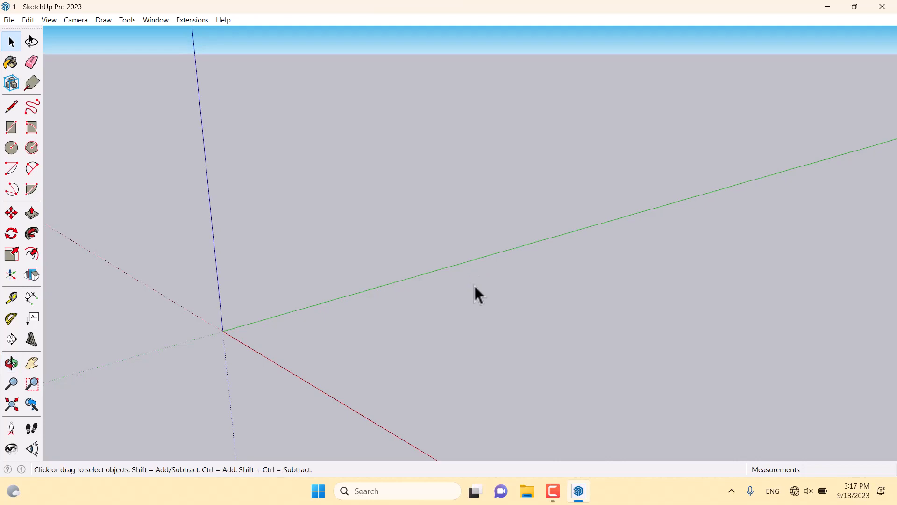
mouse_move(445, 289)
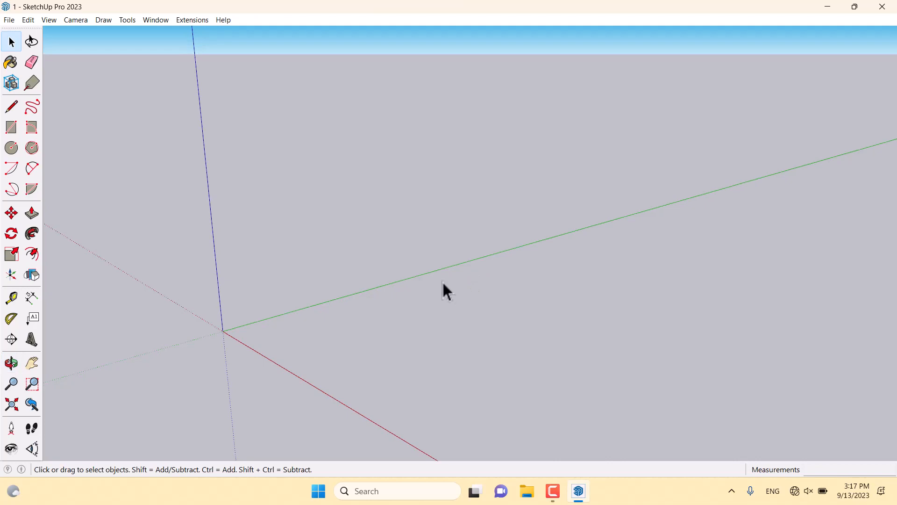
click(11, 127)
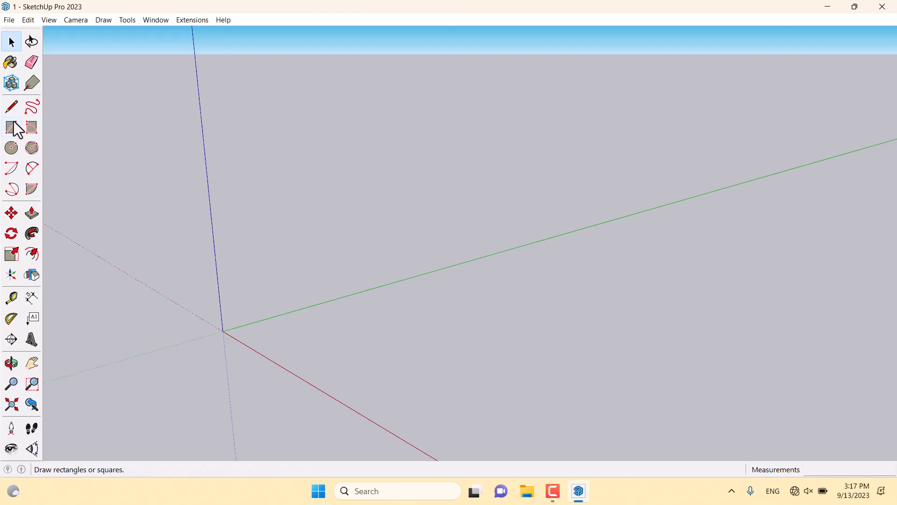
click(11, 127)
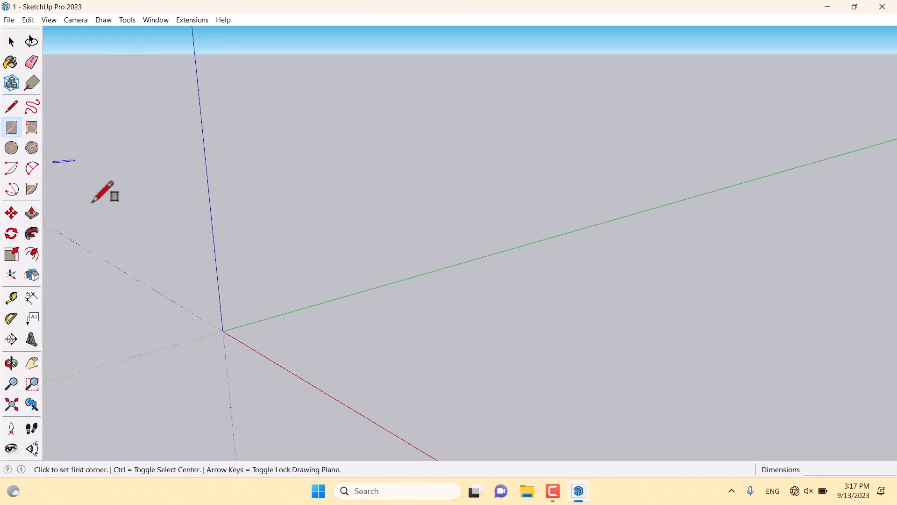
click(223, 331)
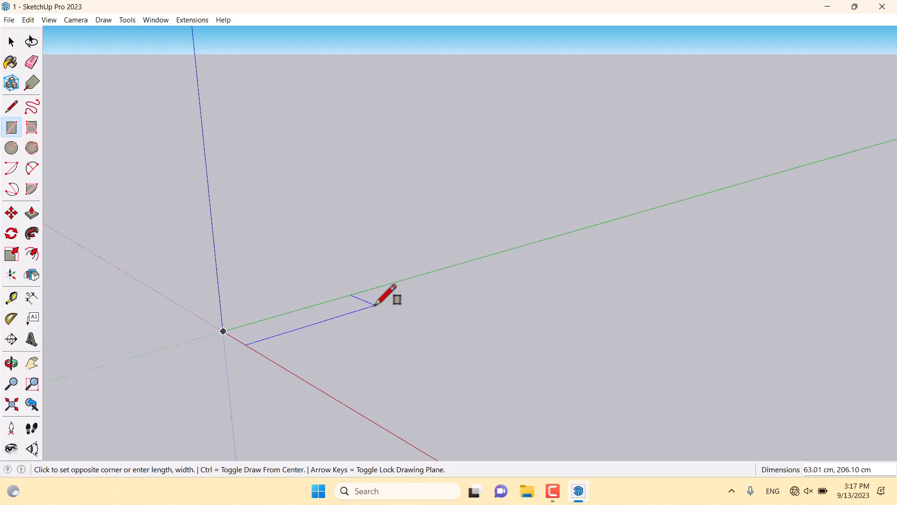
text(60,)
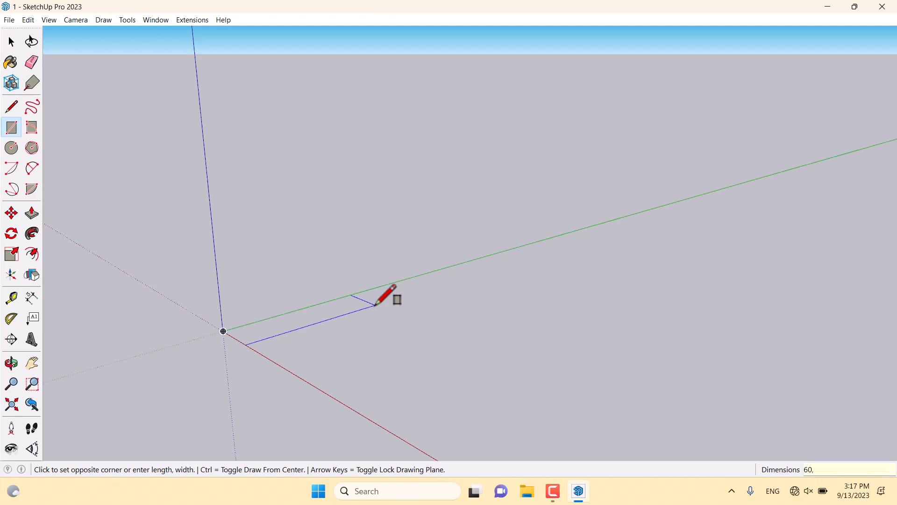
text(180)
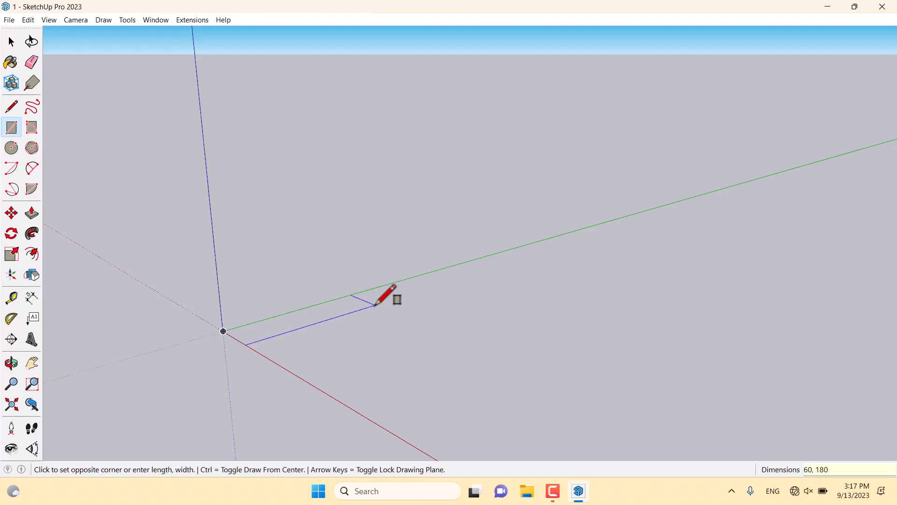
Push/Pull the rectangle up 240 cm into a solid block
click(31, 213)
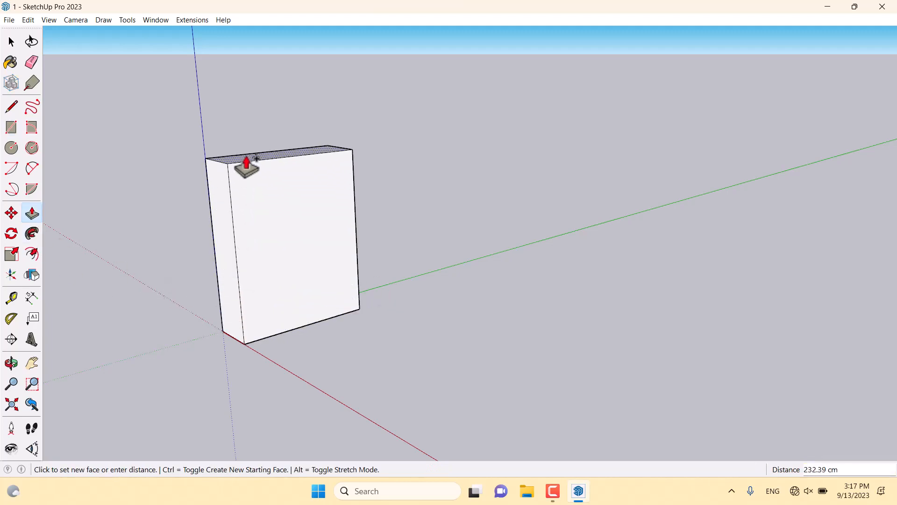
text(240)
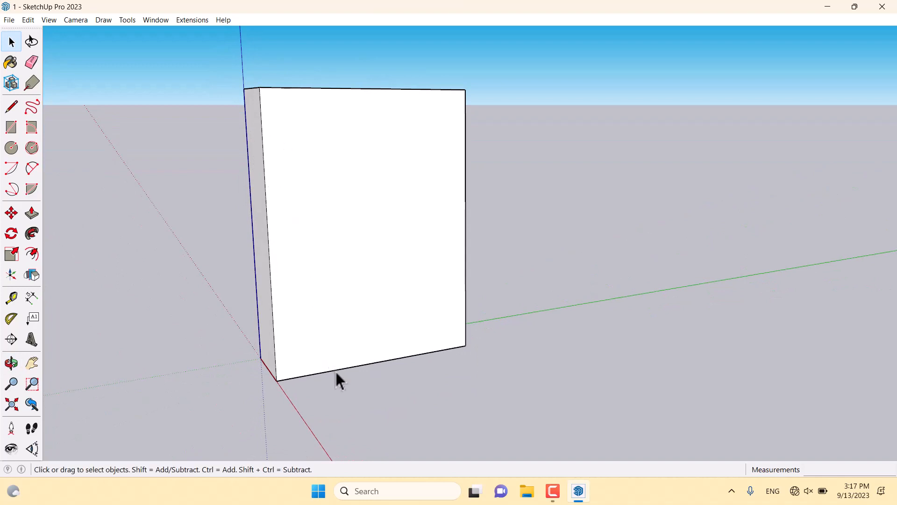
Copy edges and draw lines dividing the front into base strip, lower bays and upper doors
click(10, 213)
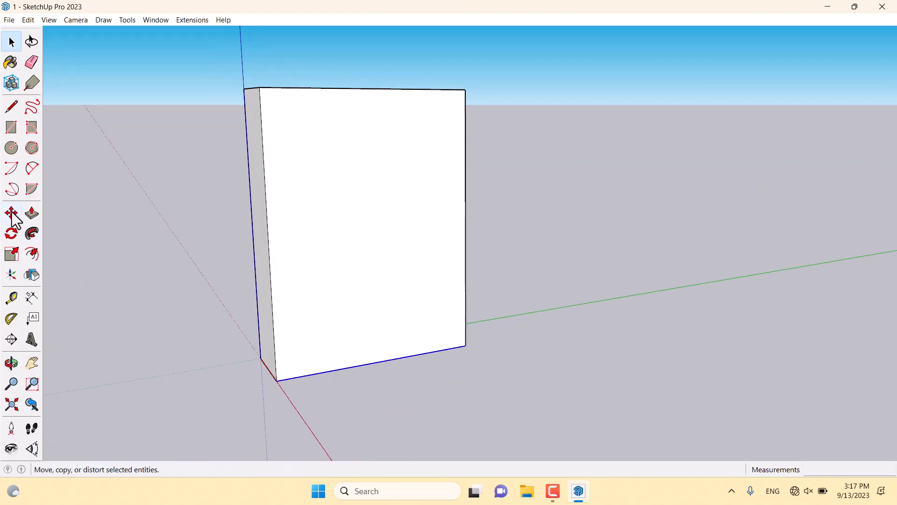
click(11, 213)
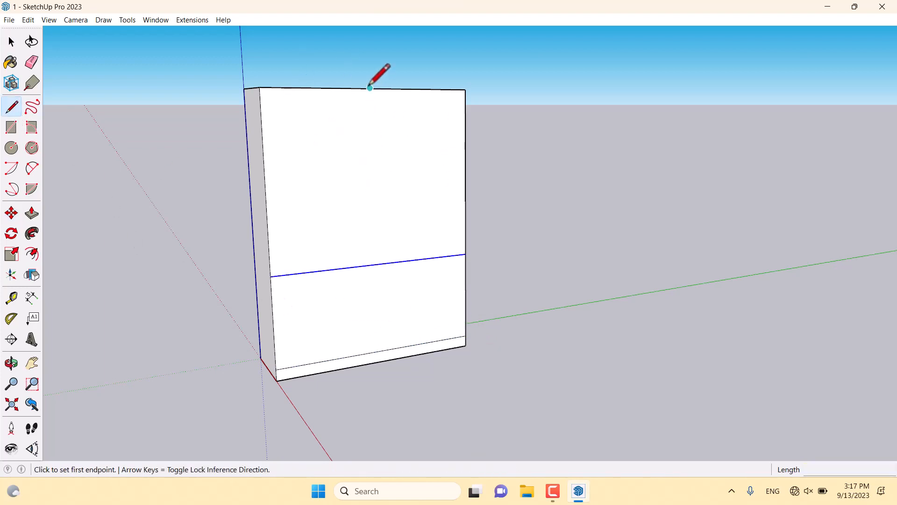
click(370, 88)
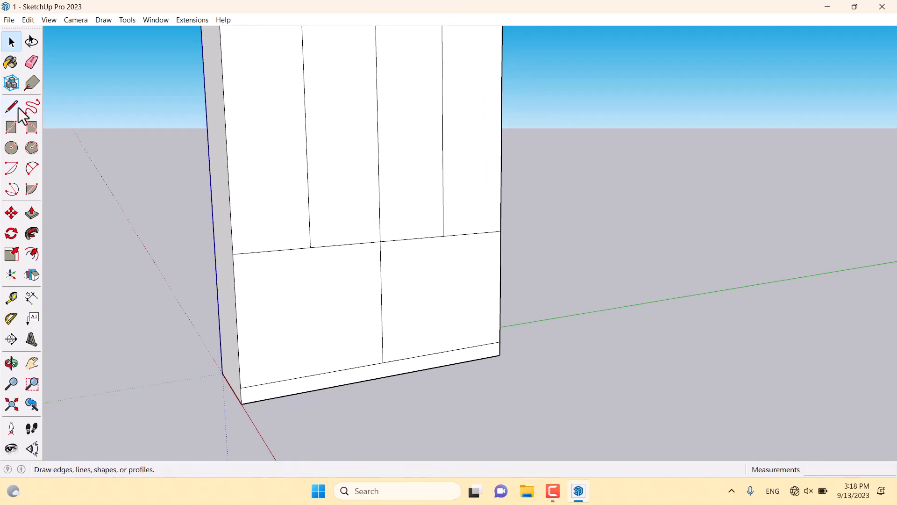
click(310, 245)
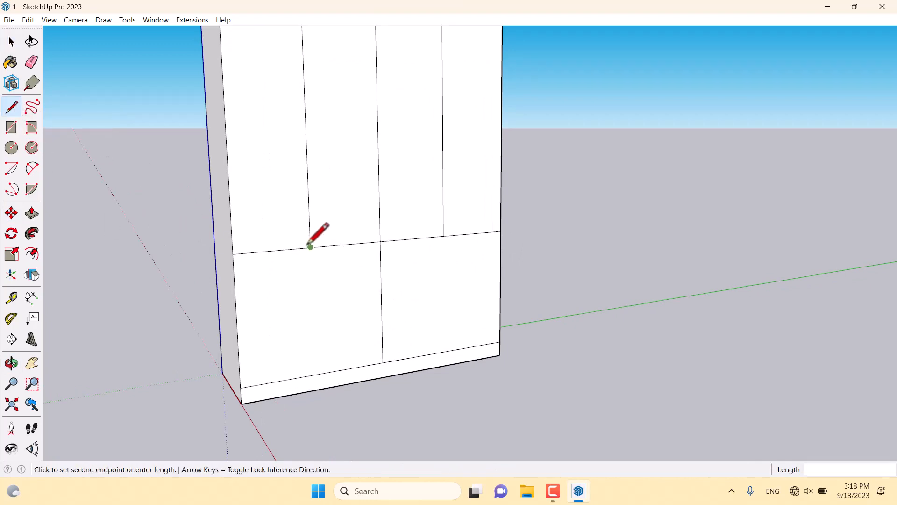
click(309, 246)
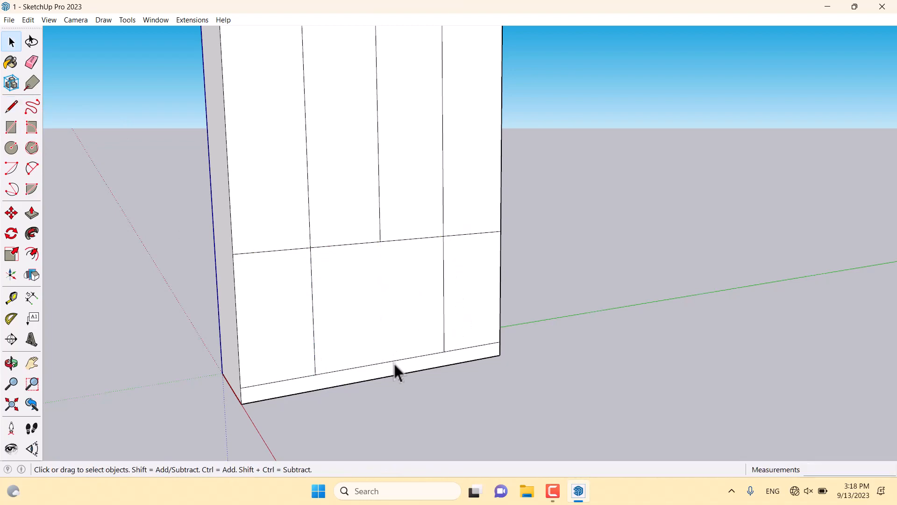
Copy the middle bay's bottom edge up 20 cm as a 3x array for four drawer fronts
click(11, 213)
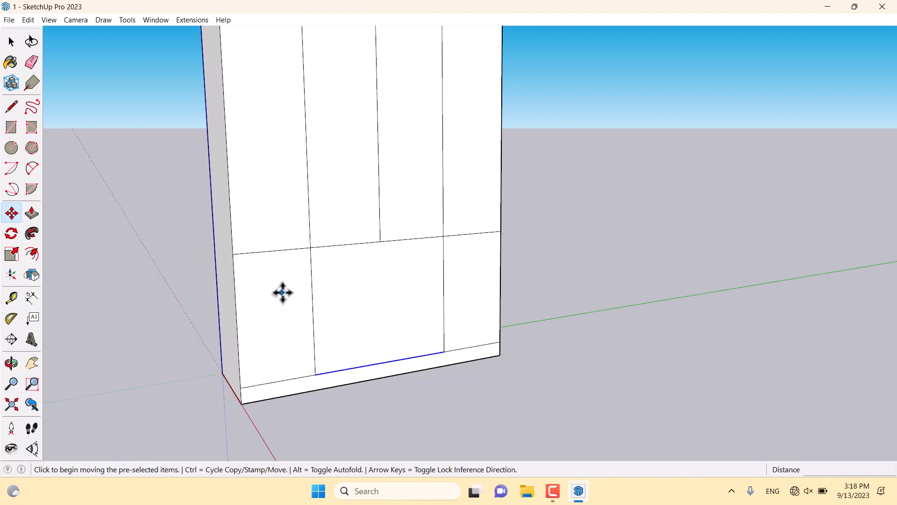
mouse_move(445, 350)
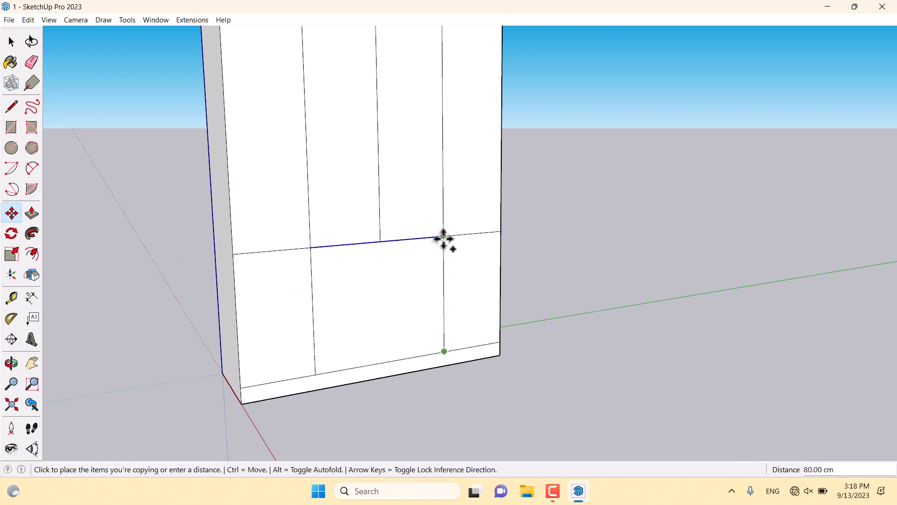
text(20)
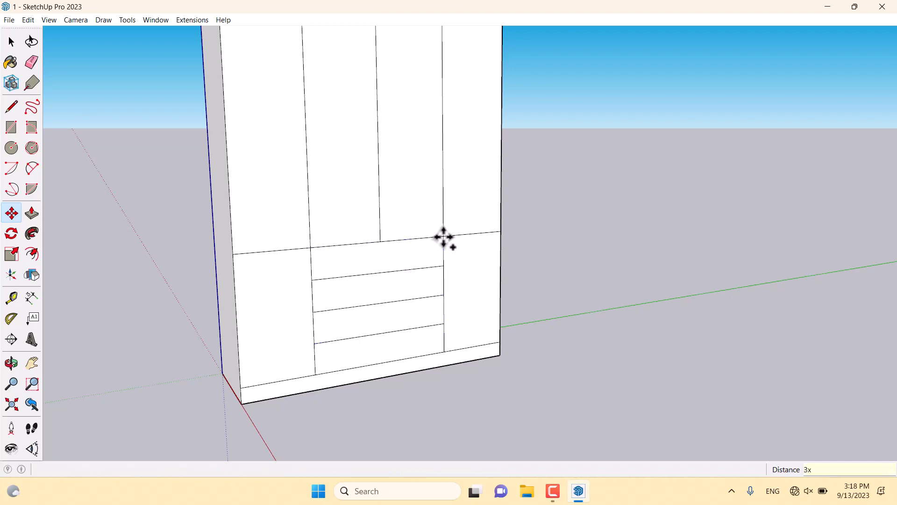
click(11, 363)
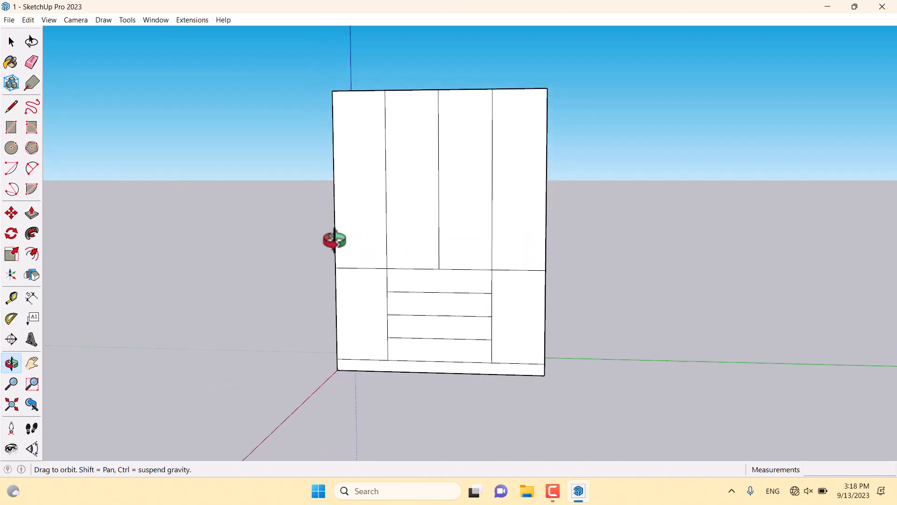
drag(334, 239, 490, 240)
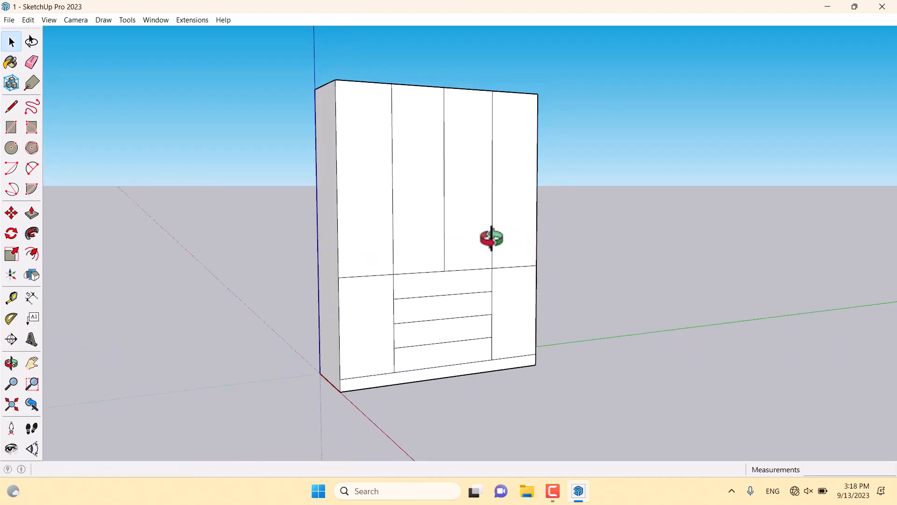
drag(491, 238, 491, 277)
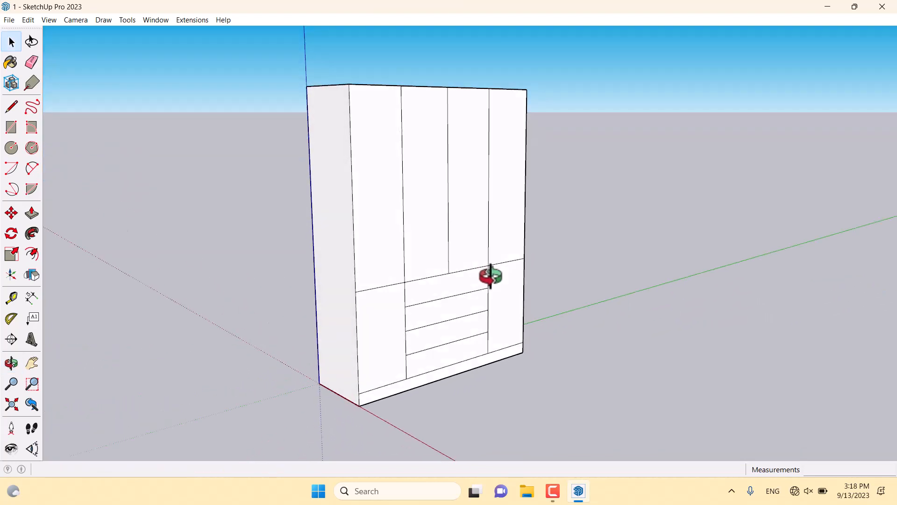
click(11, 41)
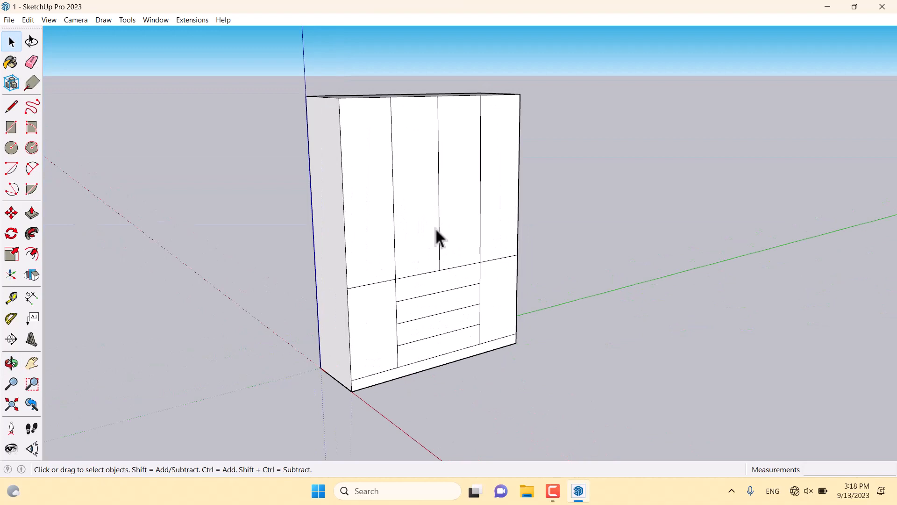
click(31, 297)
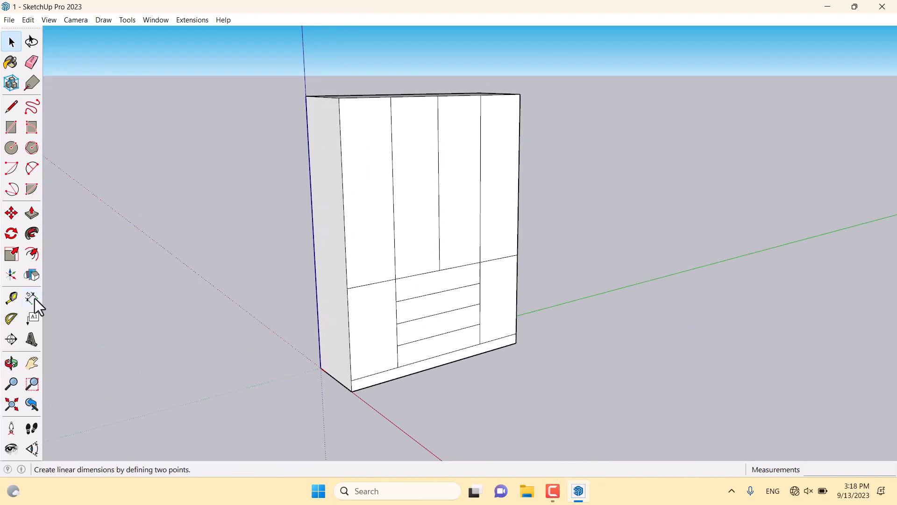
mouse_move(32, 297)
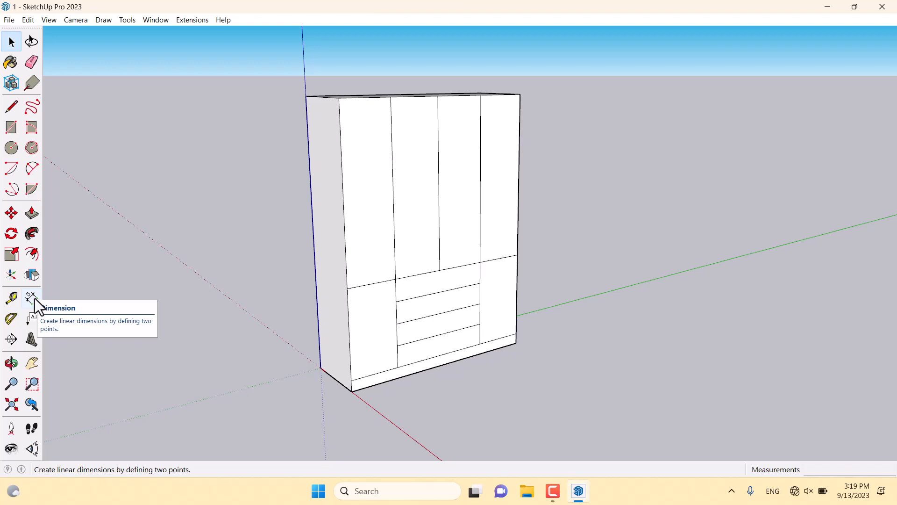
Dimension the 150 cm door height, the 45 cm width and the 20 cm drawer height
click(31, 298)
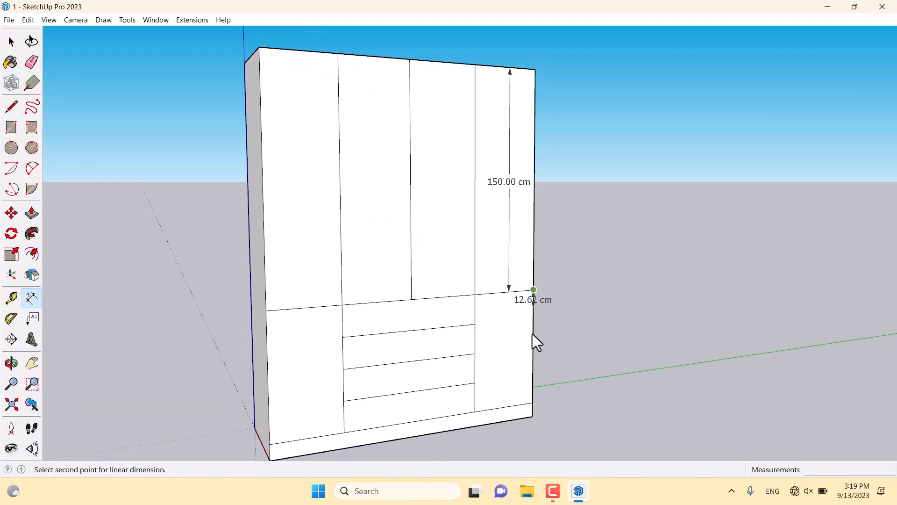
click(531, 402)
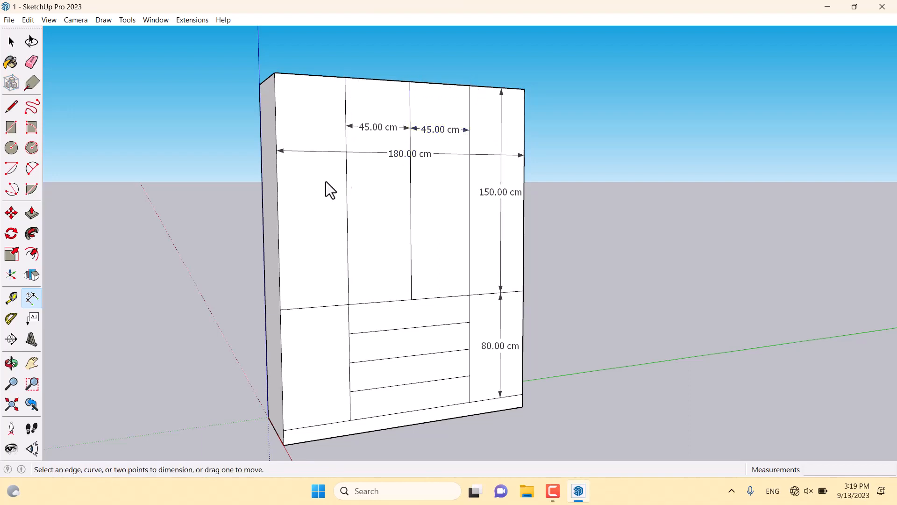
click(274, 75)
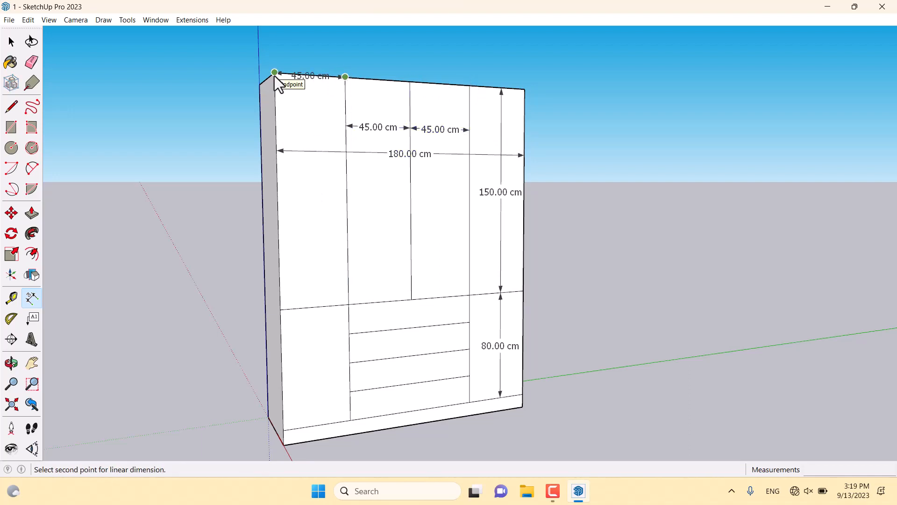
click(274, 73)
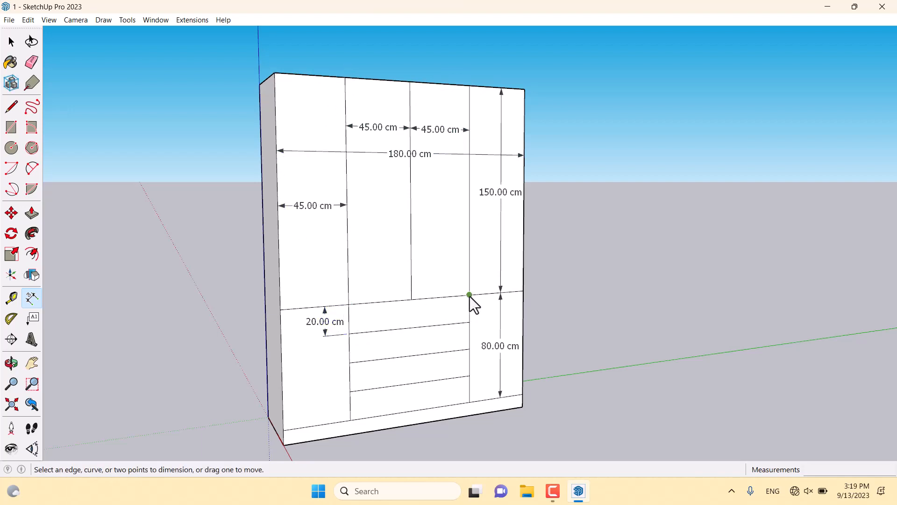
drag(468, 295, 438, 406)
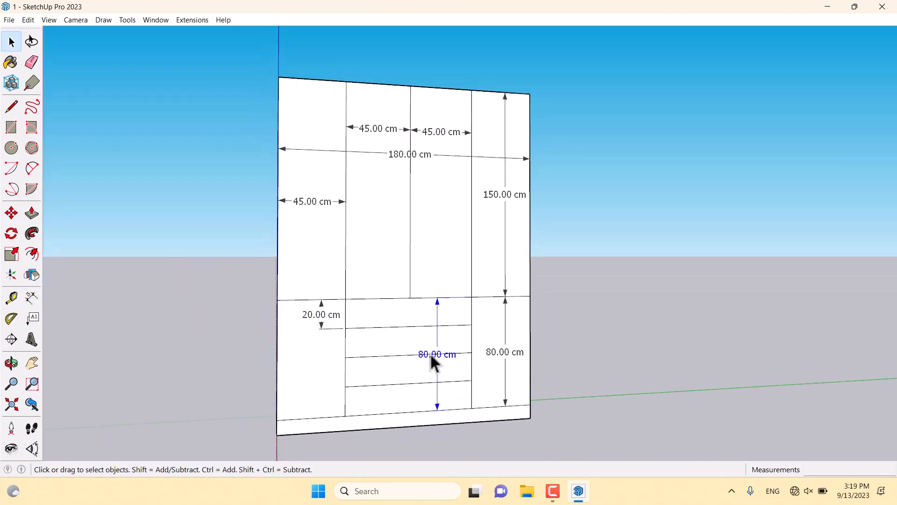
Add the 90 cm width dimension across the drawer section
click(32, 296)
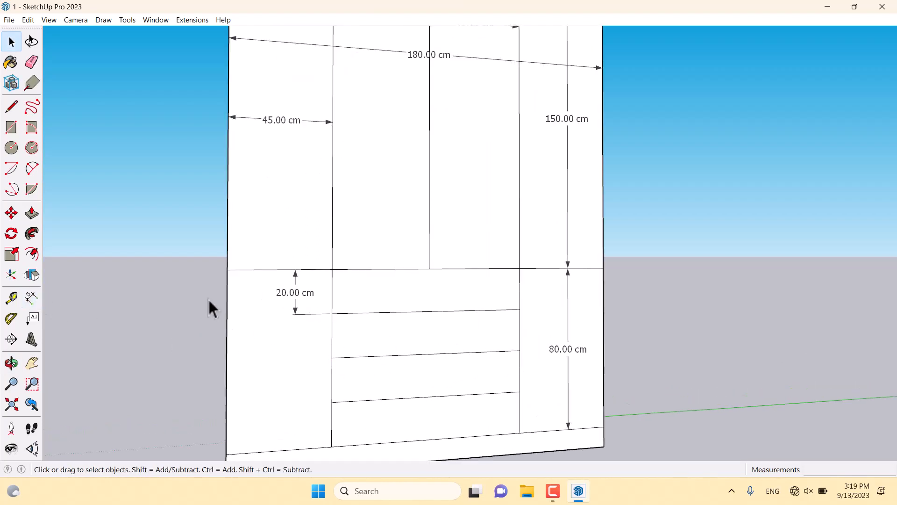
mouse_move(334, 367)
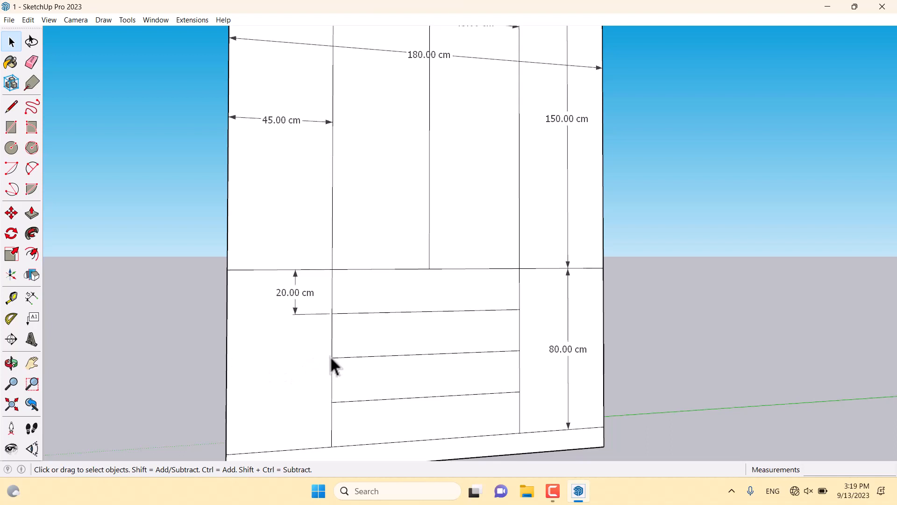
click(32, 297)
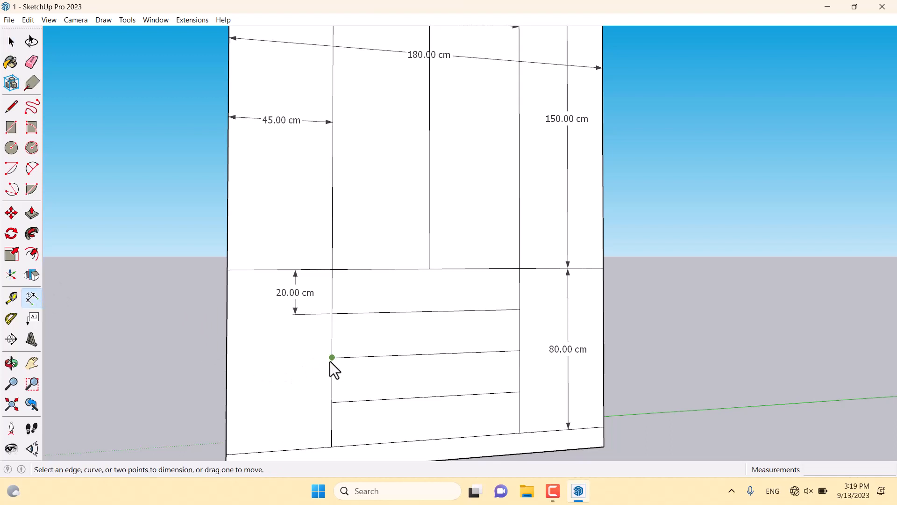
click(10, 41)
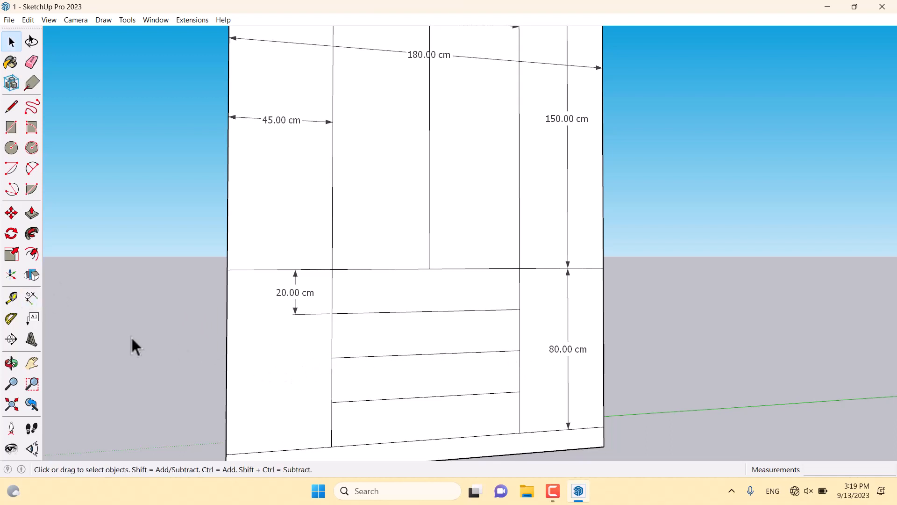
click(32, 297)
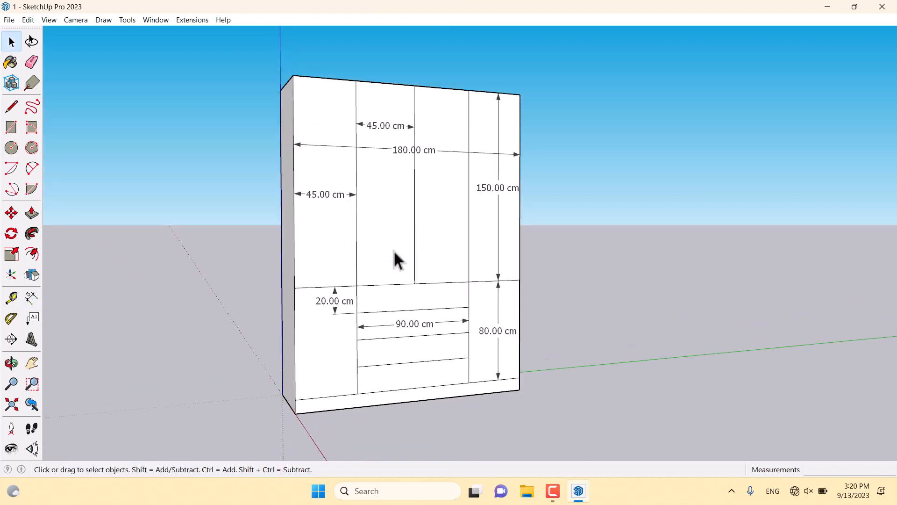
Show the Dimensions page of Model Info
right_click(397, 259)
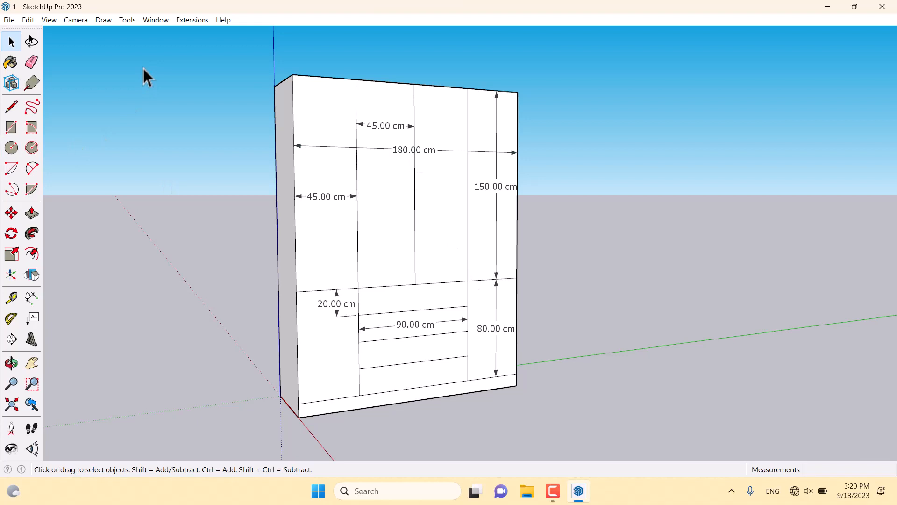
click(155, 20)
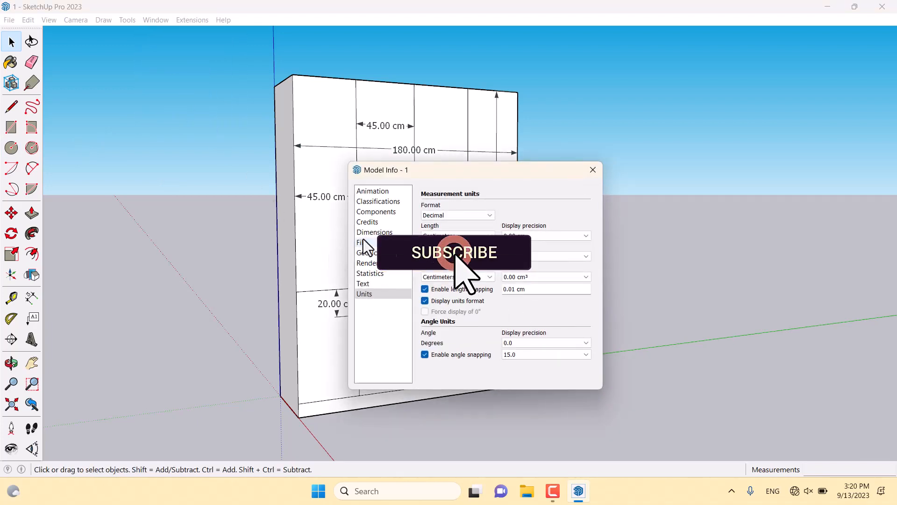
click(374, 231)
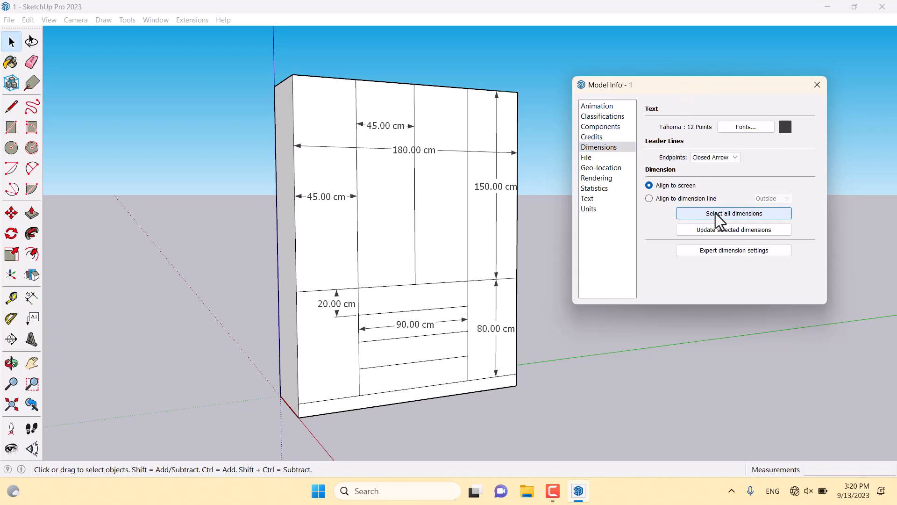
Select all dimensions and set leader endpoints to Dot, then start choosing text colour
click(732, 213)
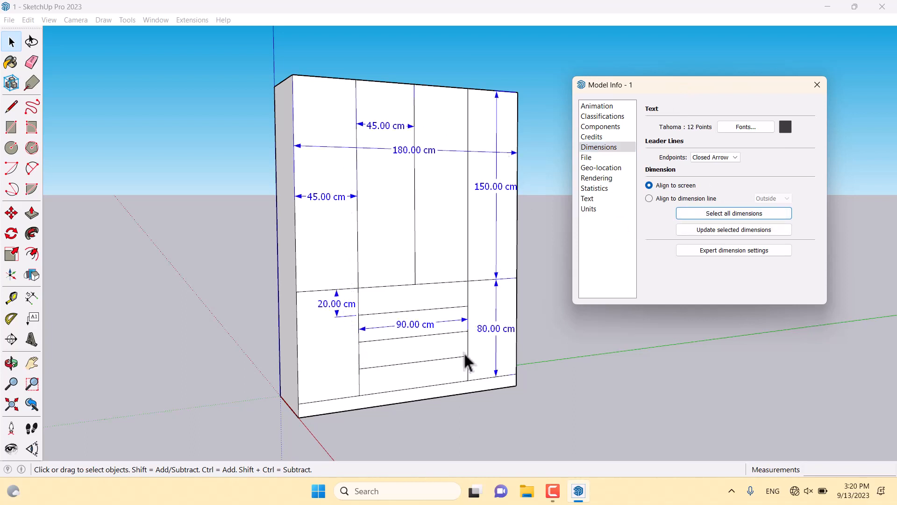
mouse_move(458, 203)
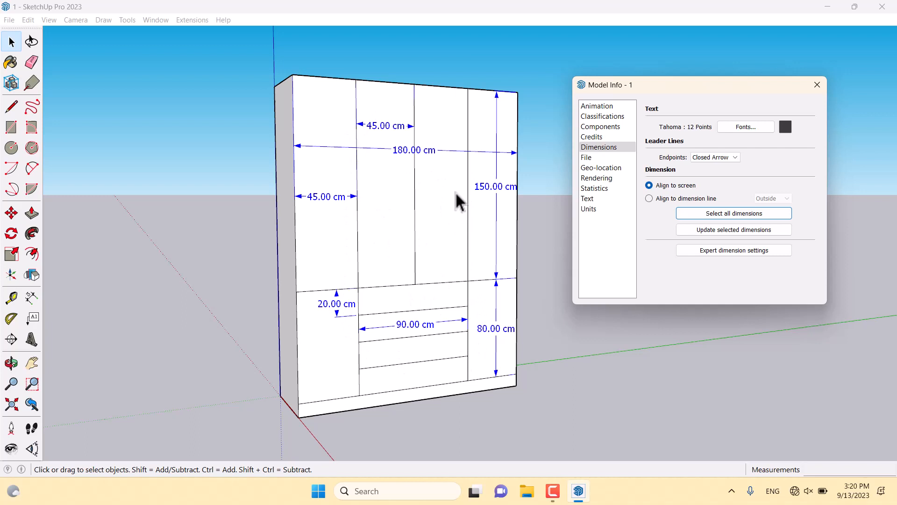
mouse_move(428, 159)
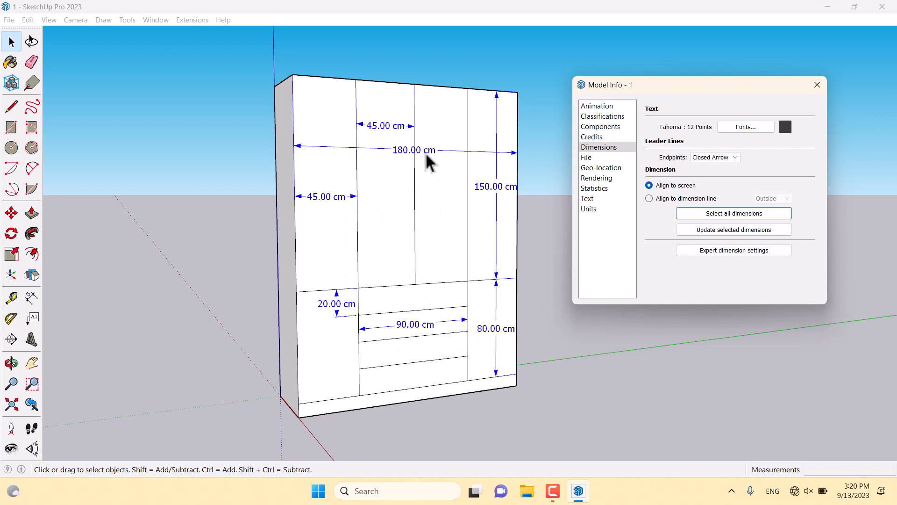
mouse_move(508, 163)
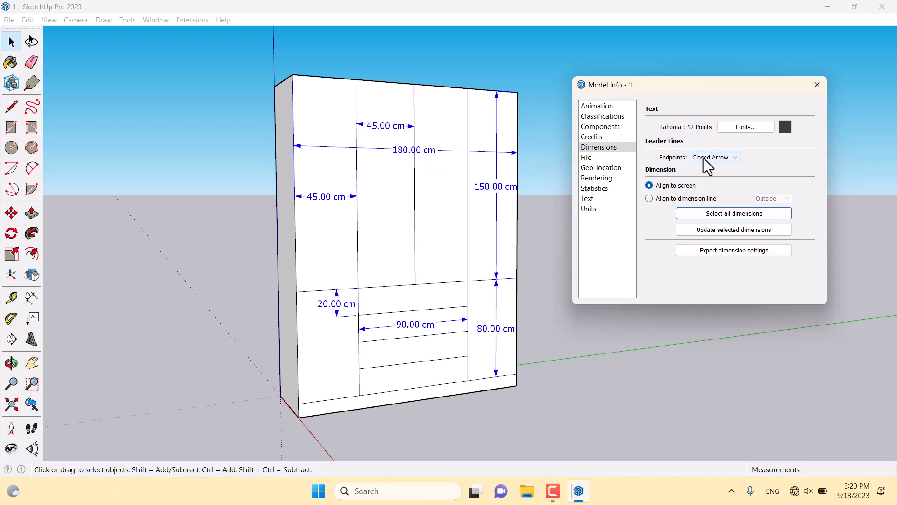
click(714, 157)
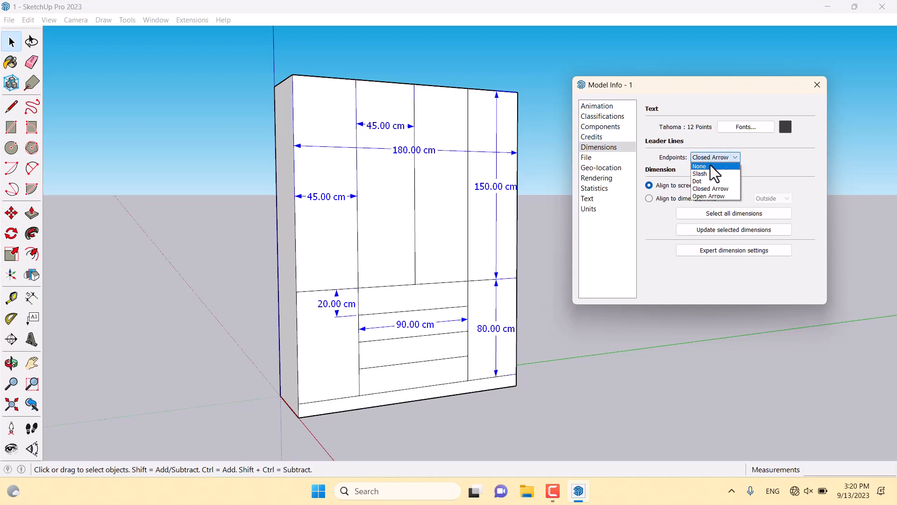
mouse_move(709, 195)
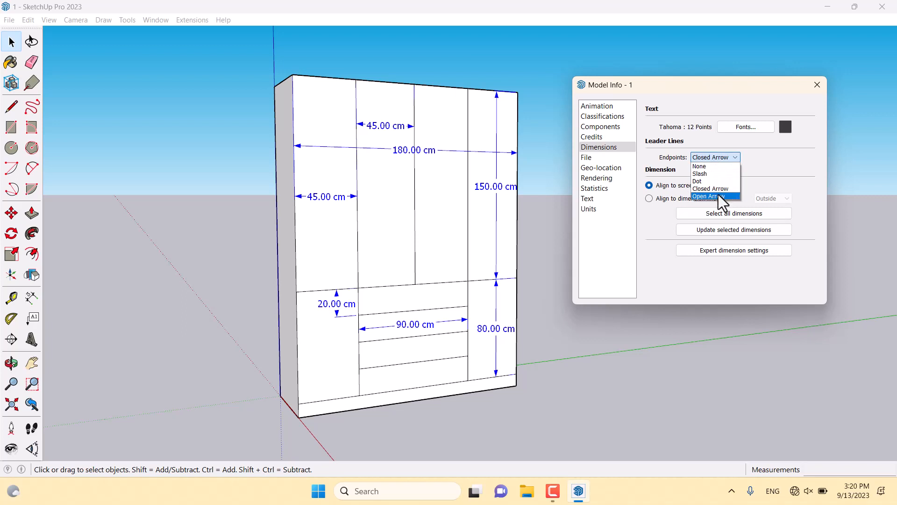
mouse_move(710, 182)
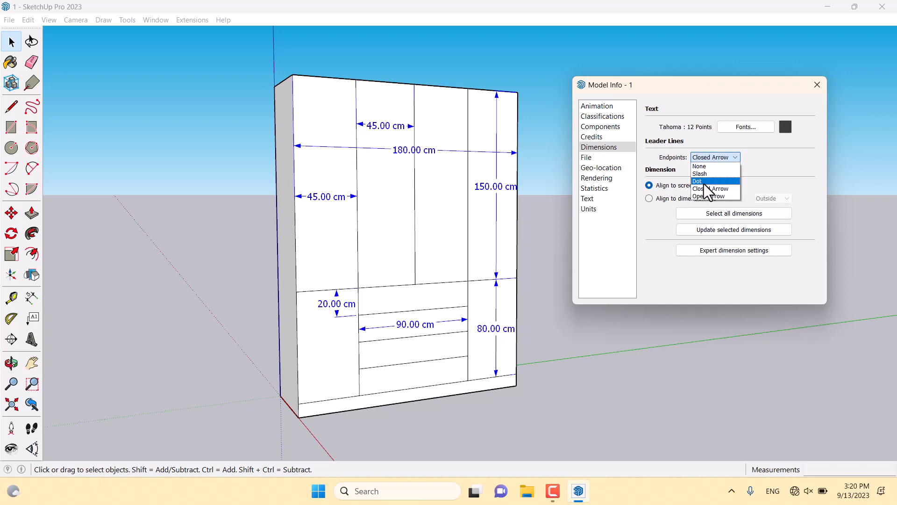
mouse_move(700, 174)
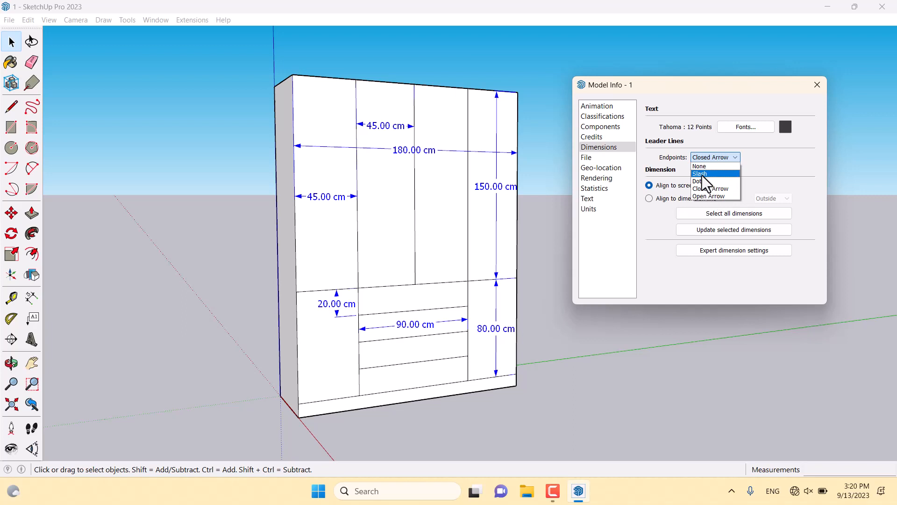
click(697, 181)
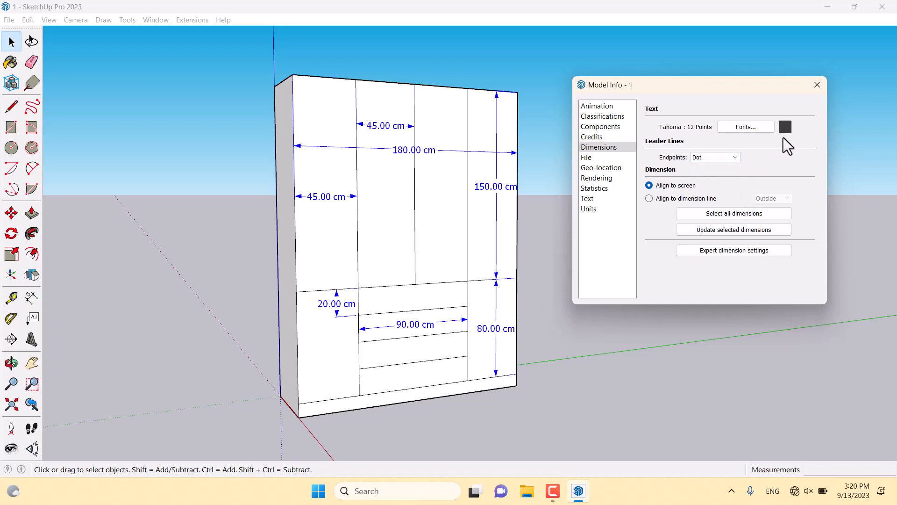
click(785, 126)
text(20)
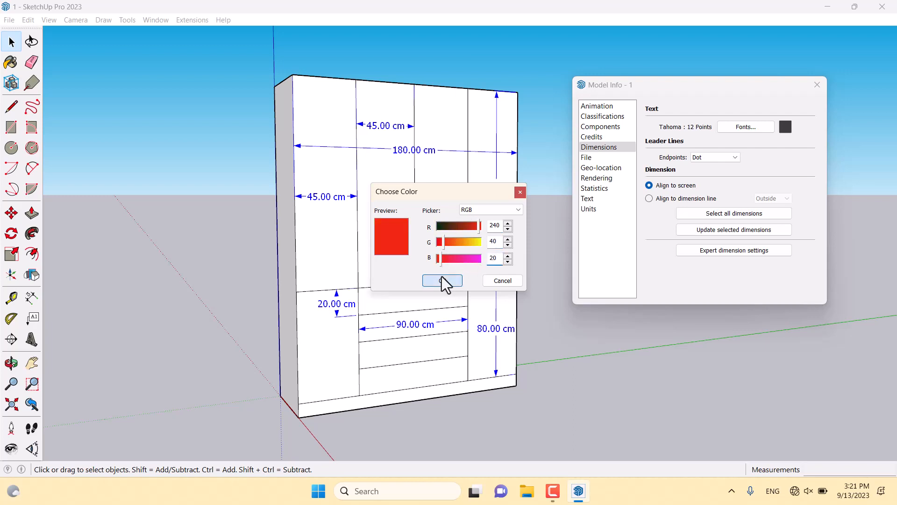
Confirm red (RGB 240, 40, 20) as the dimension text colour
click(442, 281)
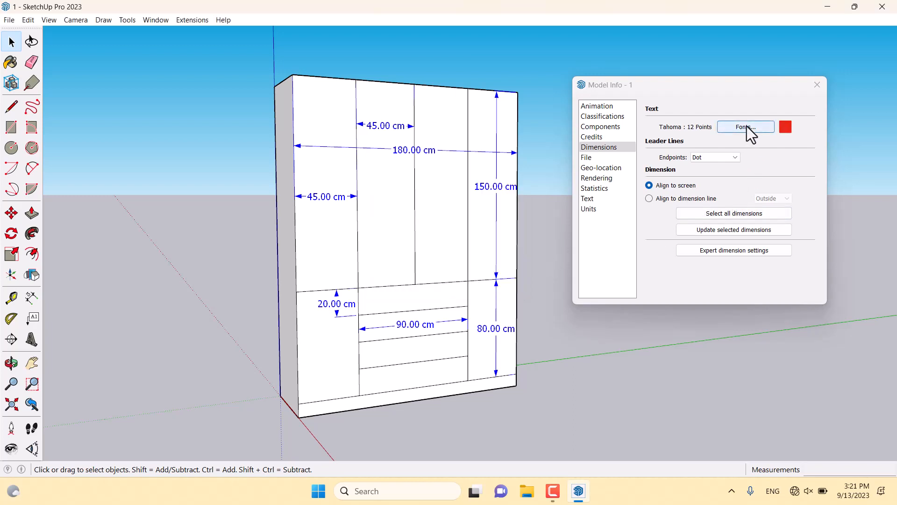
Set the dimension font to Tahoma Bold 11 points
click(745, 126)
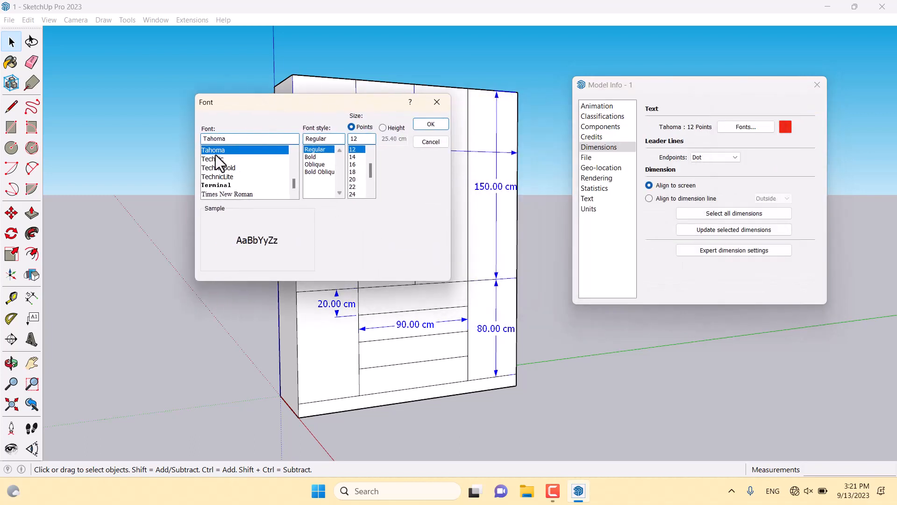
mouse_move(300, 111)
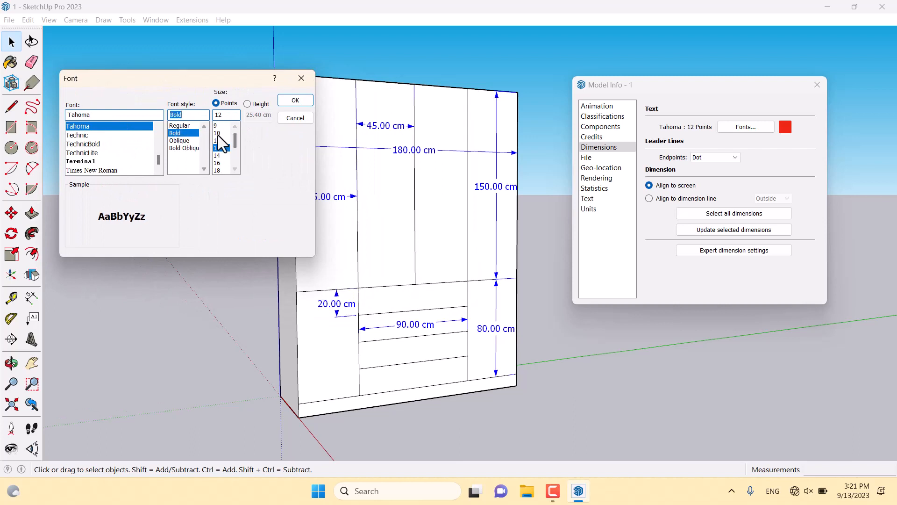
click(221, 141)
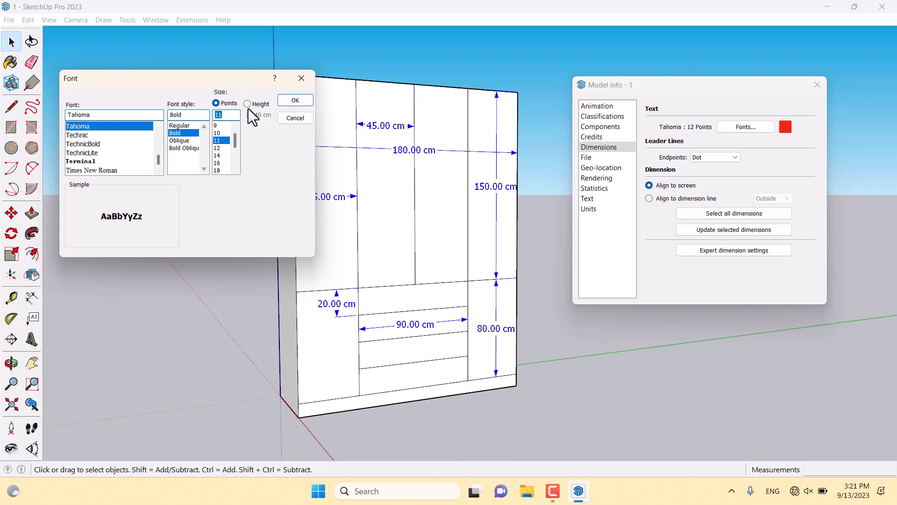
click(295, 100)
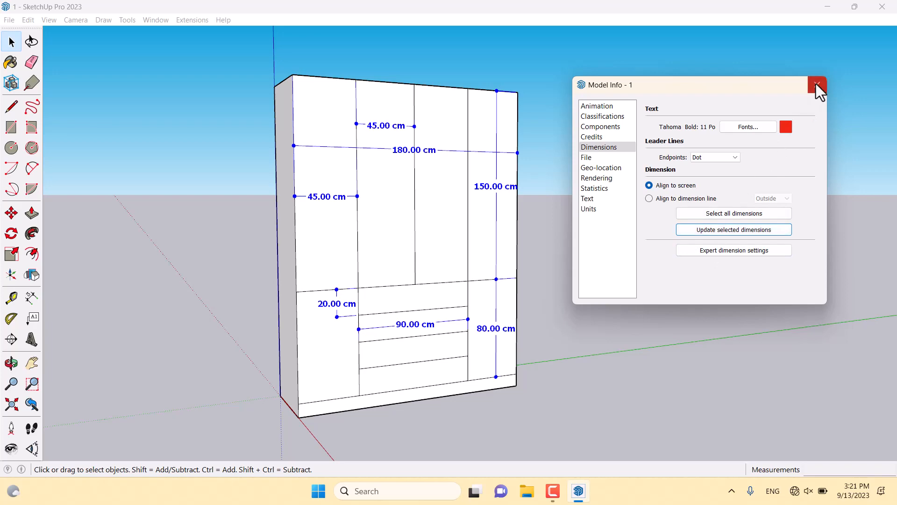
Close the Model Info window so the red dot-ended dimensions show on the wardrobe
click(816, 85)
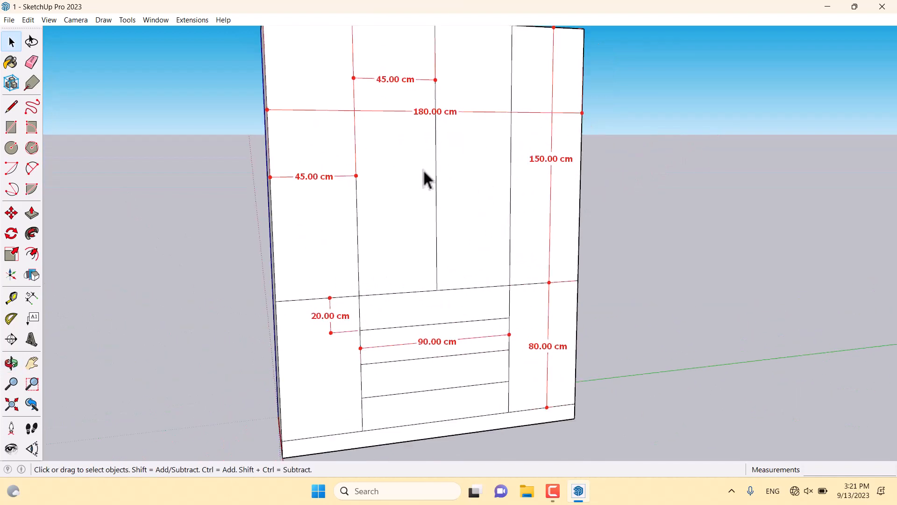
mouse_move(432, 157)
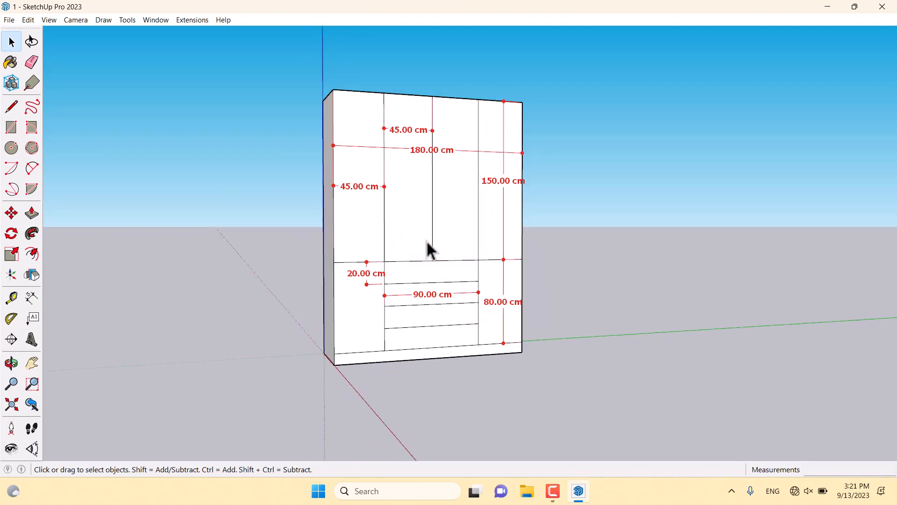
mouse_move(437, 226)
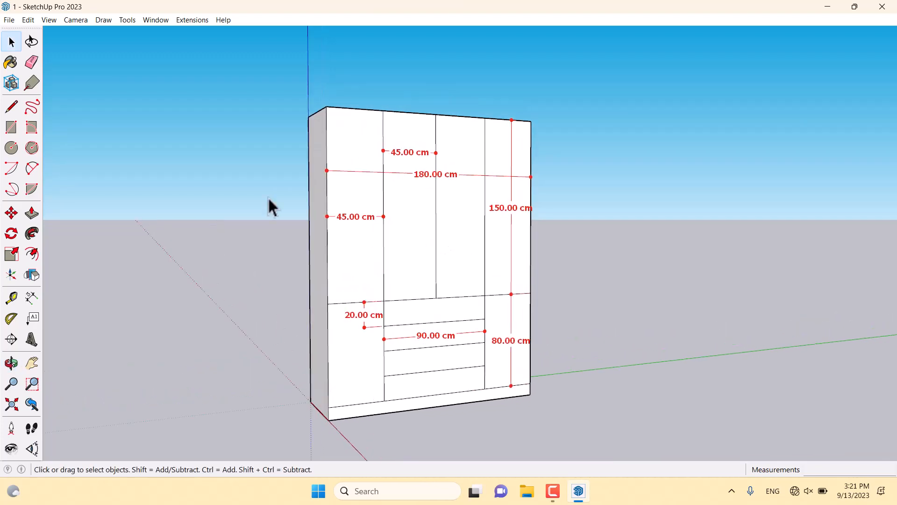
mouse_move(12, 61)
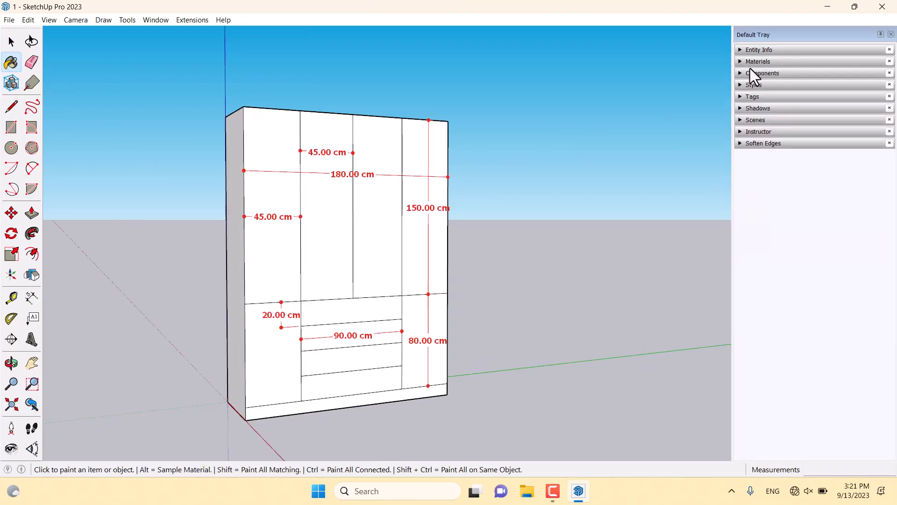
Switch the wardrobe view to two-point perspective with Look Around and save it as Scene 1
click(755, 120)
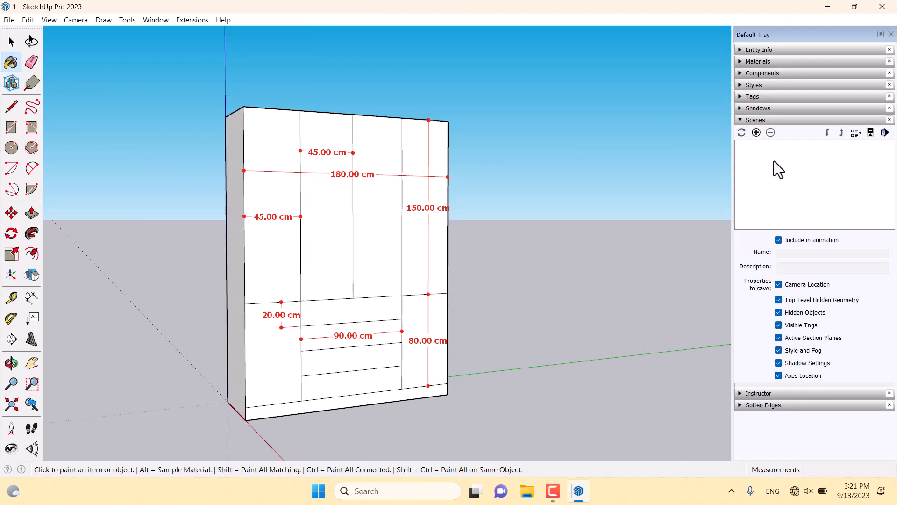
mouse_move(10, 428)
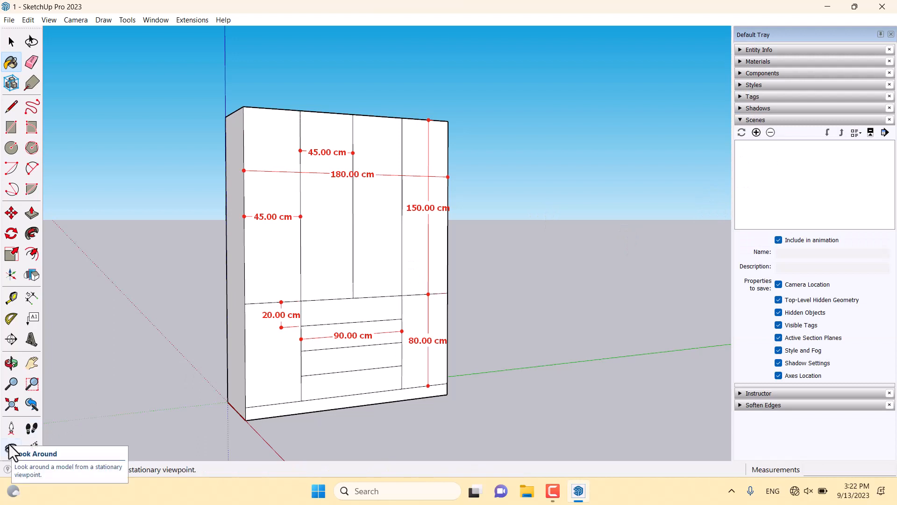
click(10, 430)
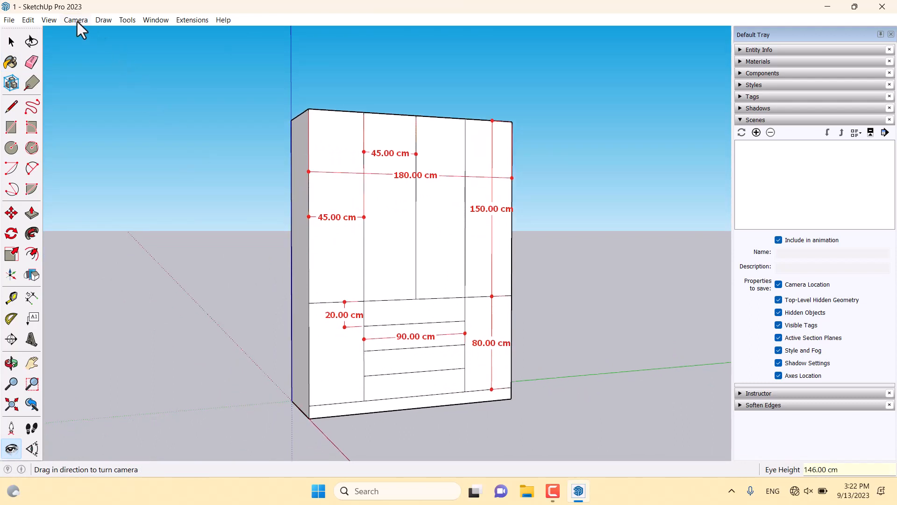
click(76, 20)
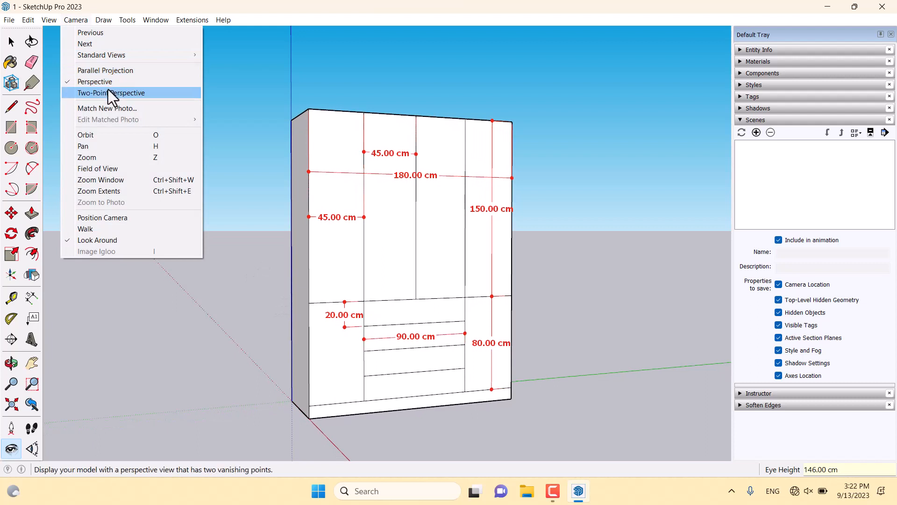
click(112, 92)
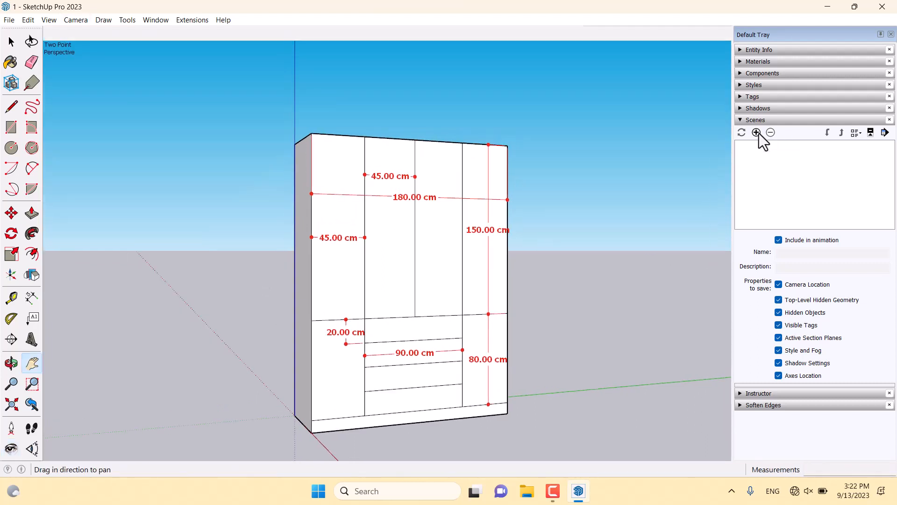
click(755, 132)
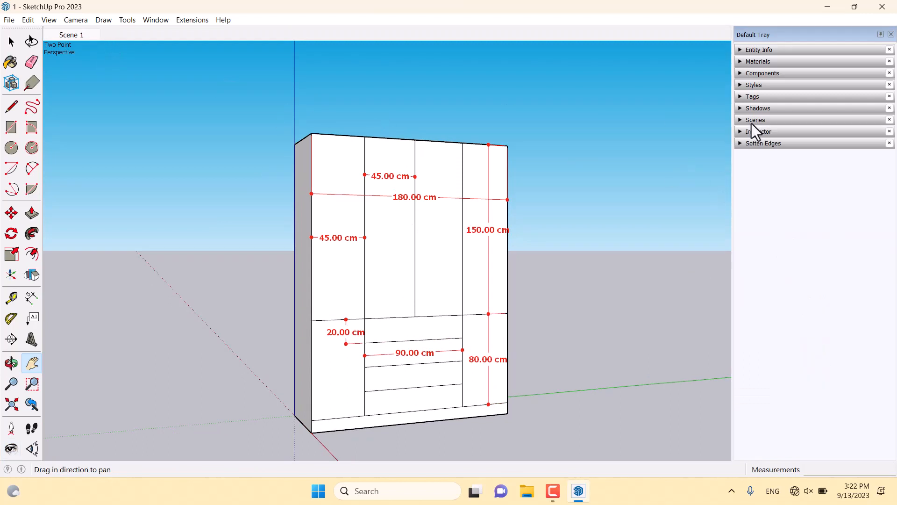
Edit the In Model style's edge settings, trying depth cue and endpoints before turning them off
click(754, 85)
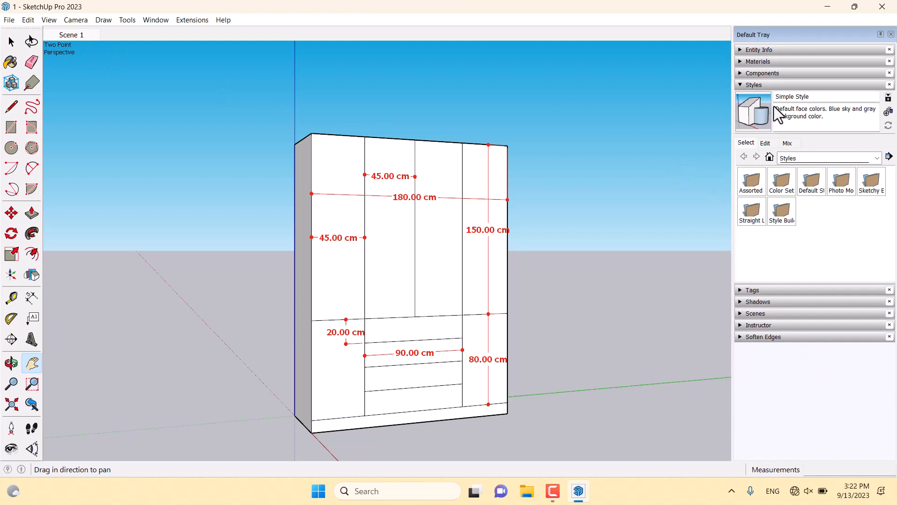
click(742, 157)
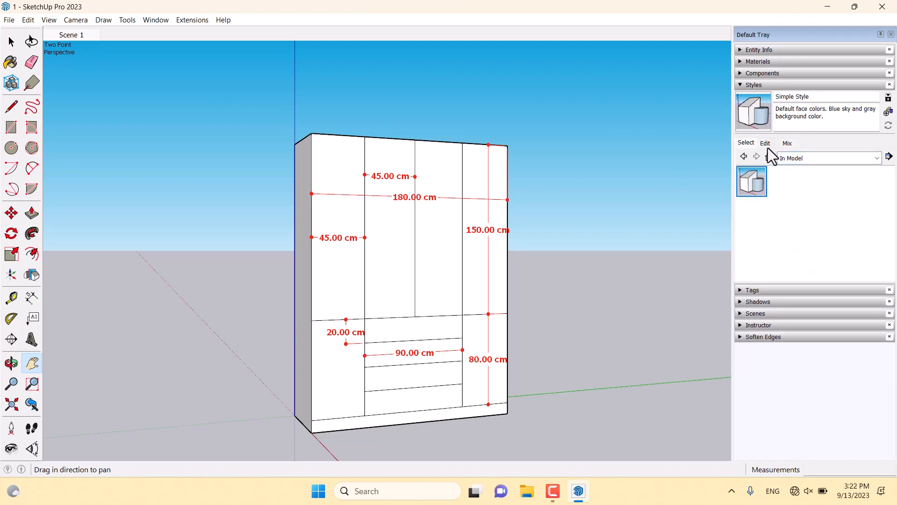
click(766, 142)
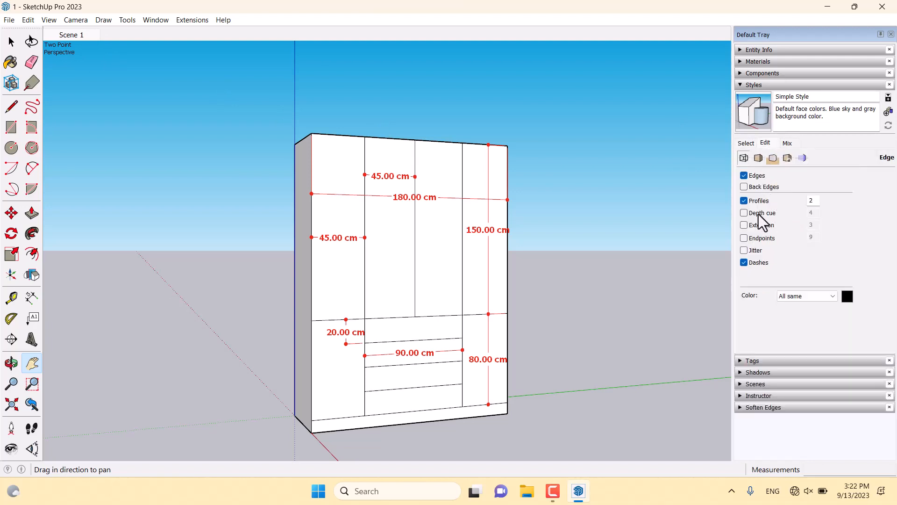
click(745, 212)
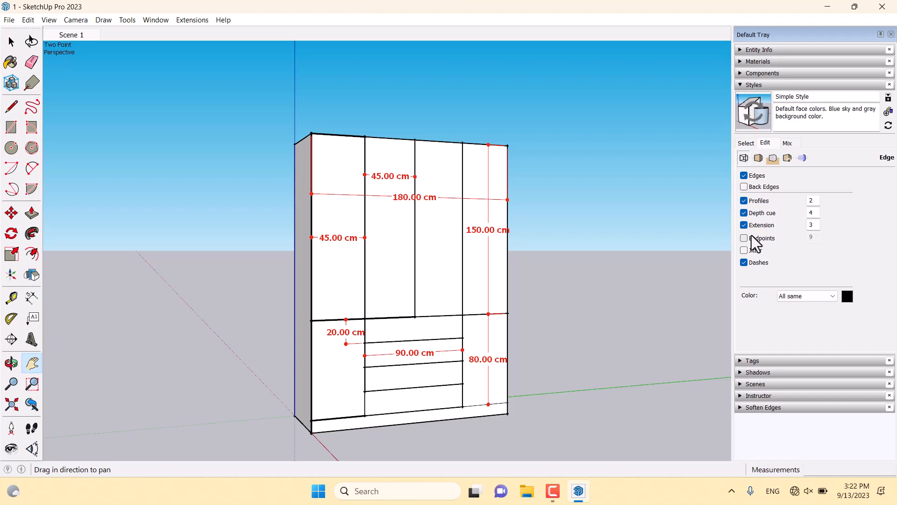
click(745, 238)
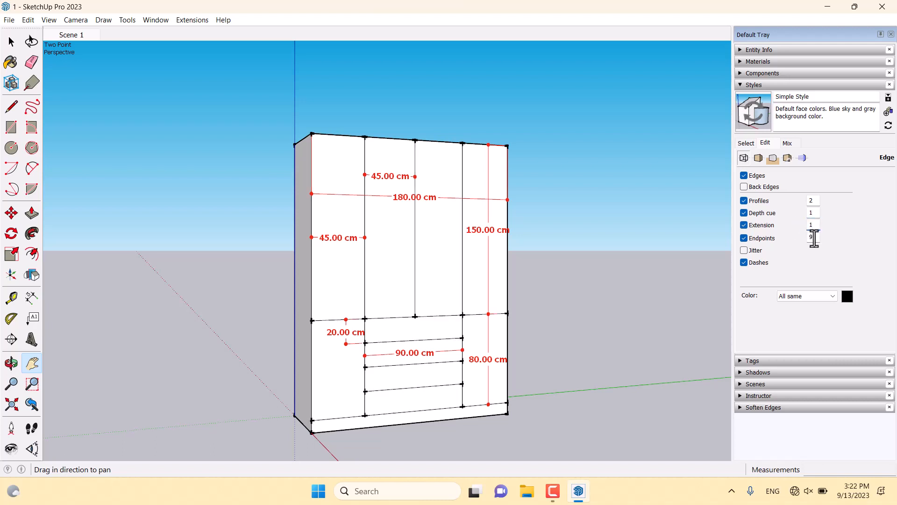
Set the profile edge thickness to 1, leaving extensions and endpoints off
text(1)
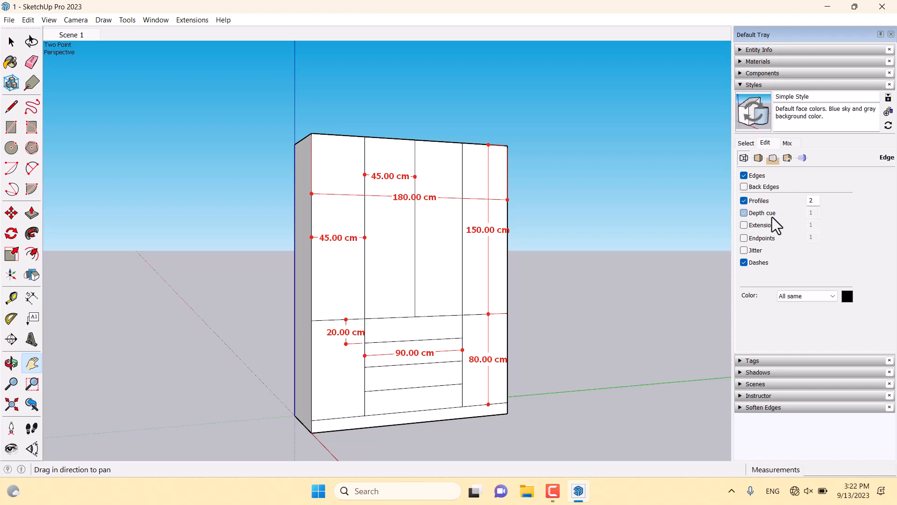
click(811, 200)
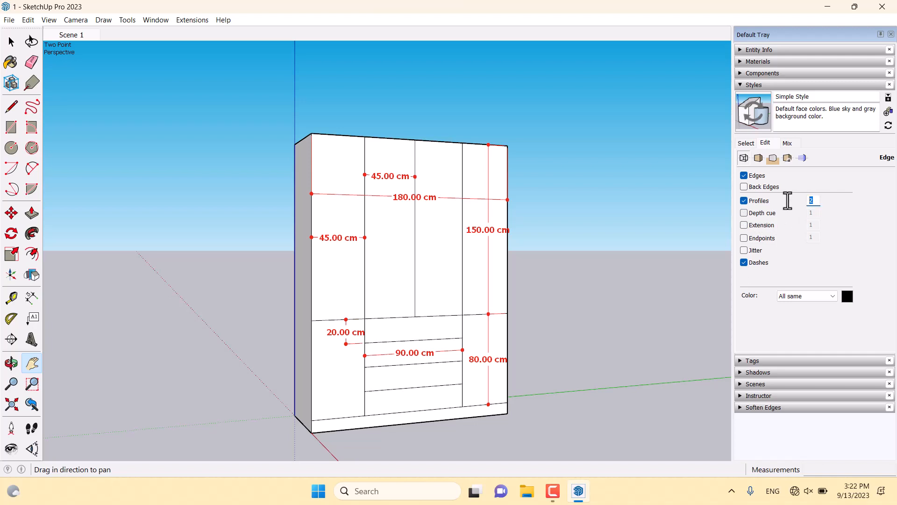
text(1)
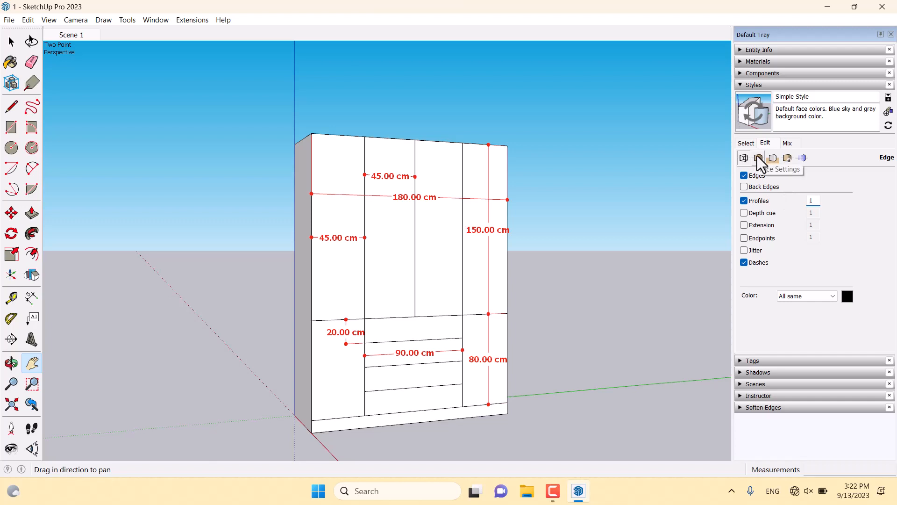
click(758, 158)
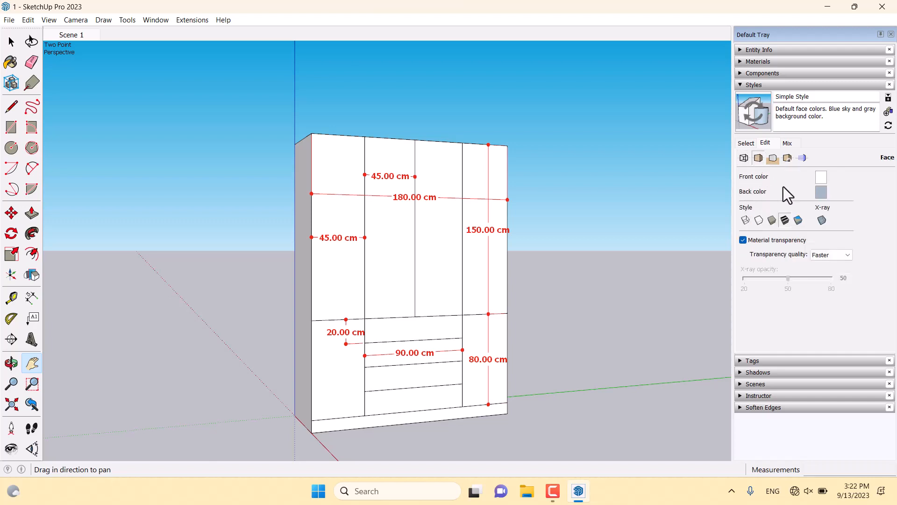
mouse_move(772, 158)
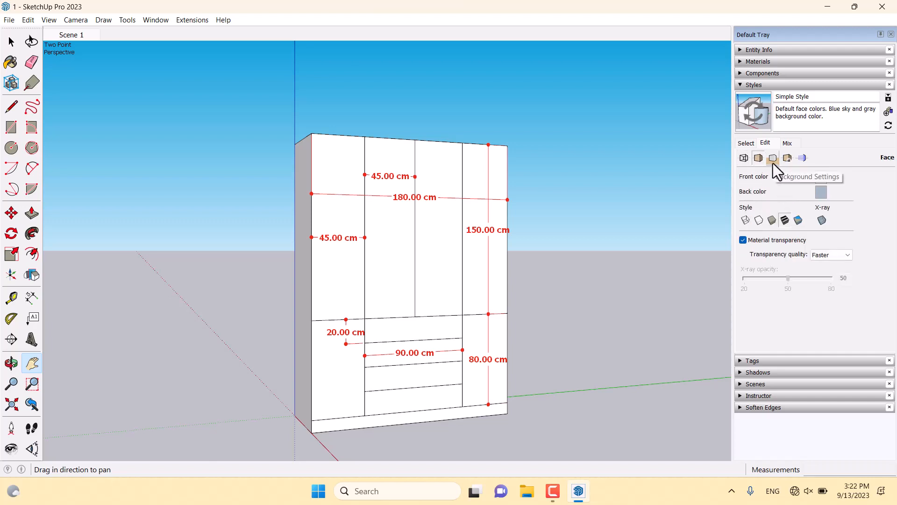
Remove the sky from the style background, leaving a plain grey backdrop
click(773, 158)
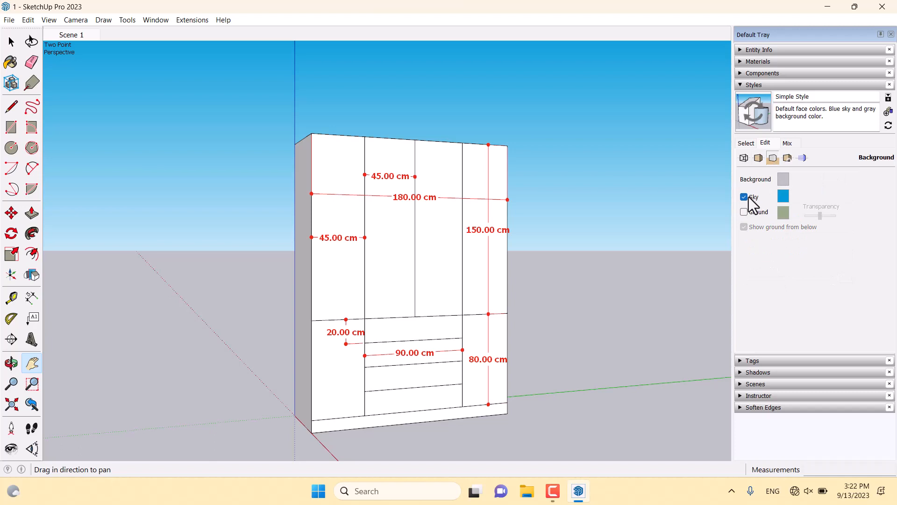
click(744, 198)
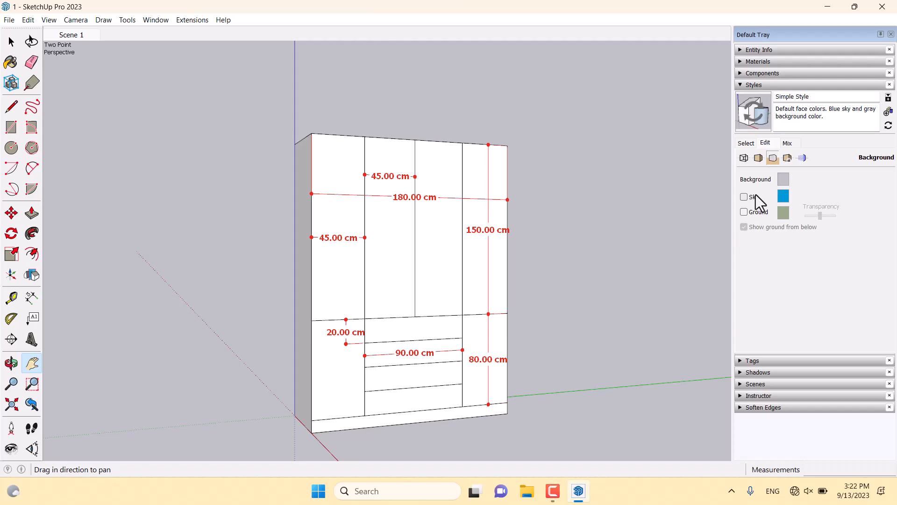
mouse_move(789, 158)
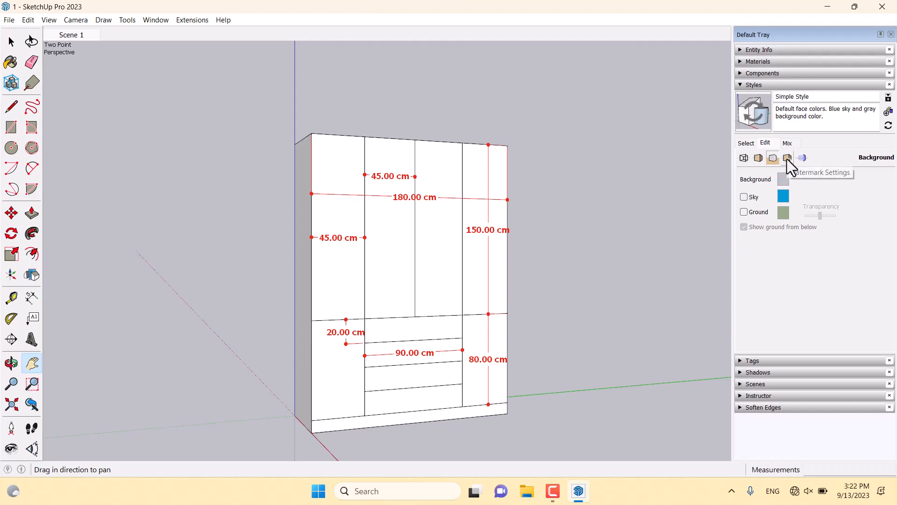
click(787, 158)
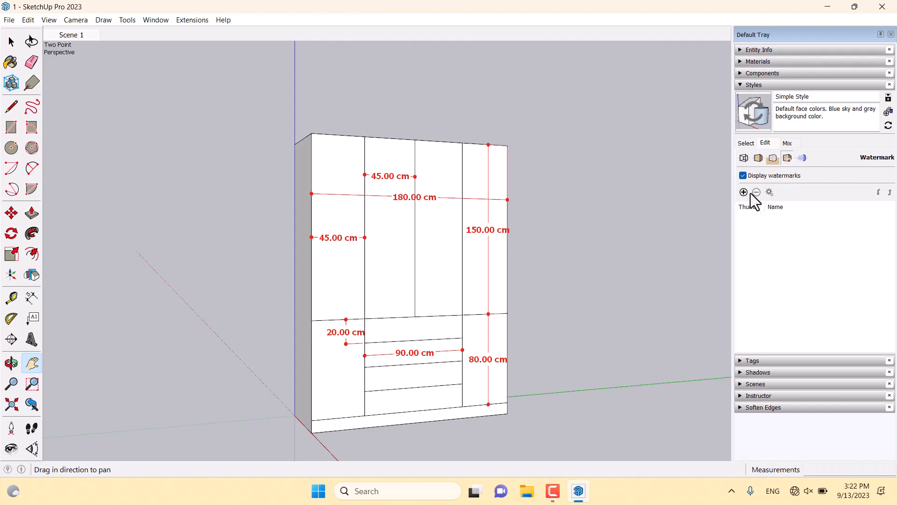
mouse_move(743, 191)
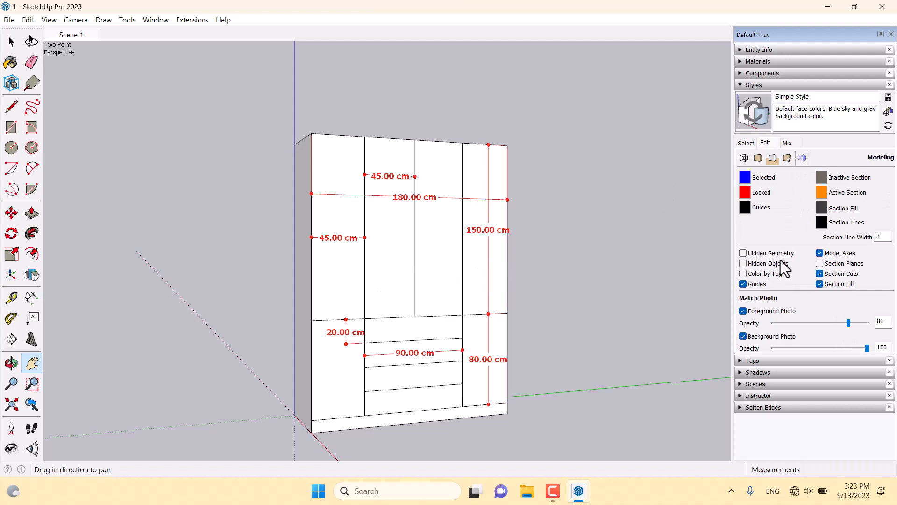
mouse_move(621, 251)
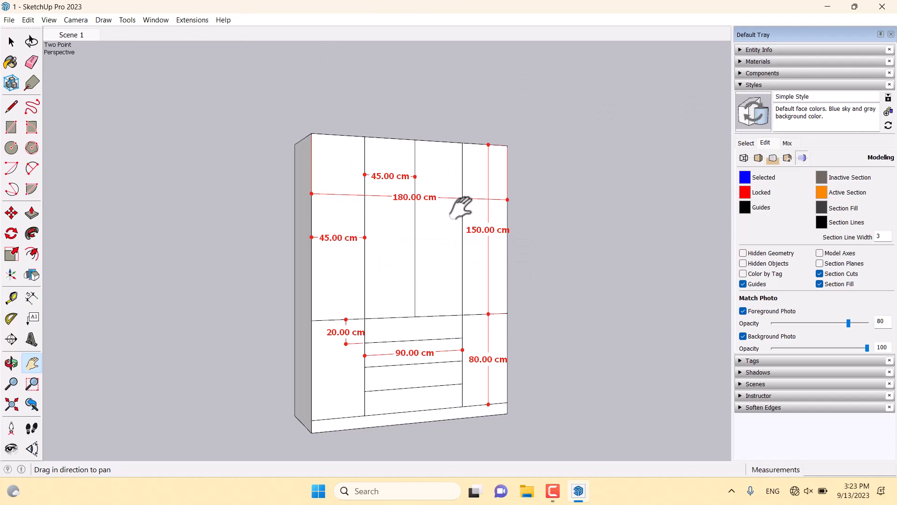
mouse_move(887, 135)
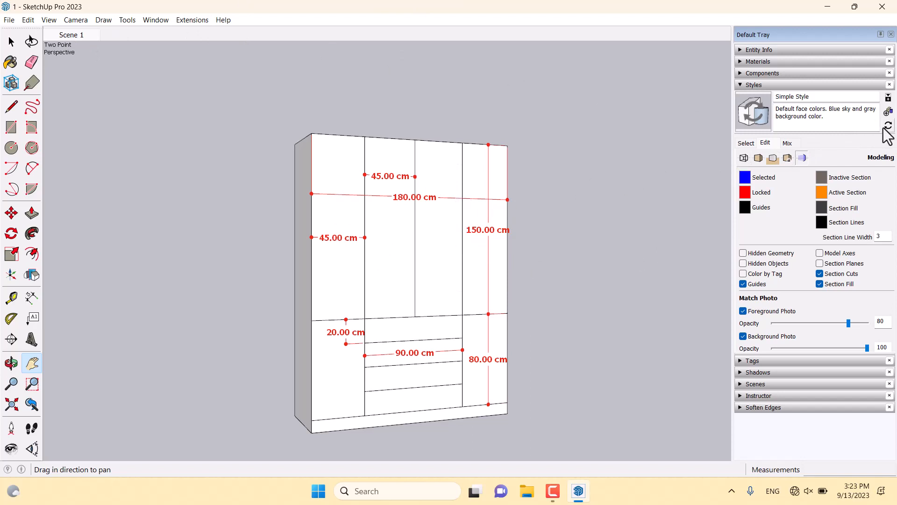
mouse_move(888, 127)
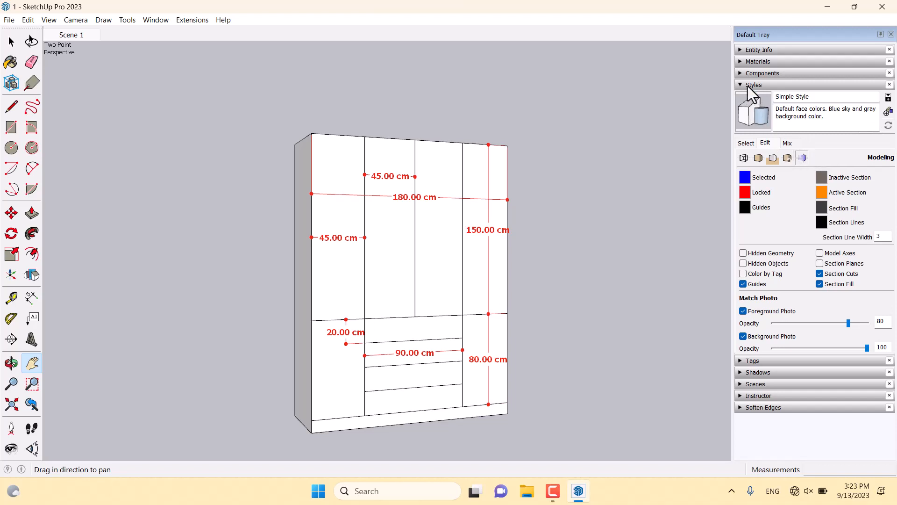
Collapse the Styles section and close the Default Tray to clear the workspace
click(740, 85)
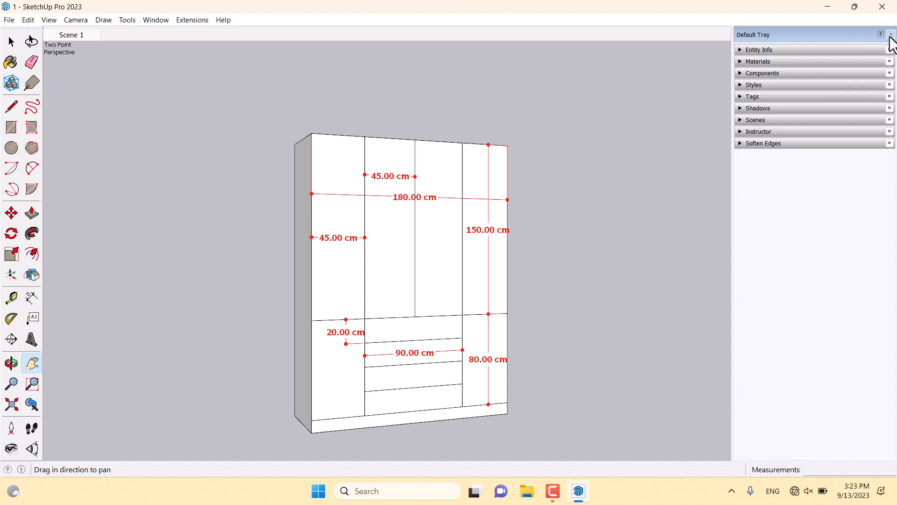
click(155, 20)
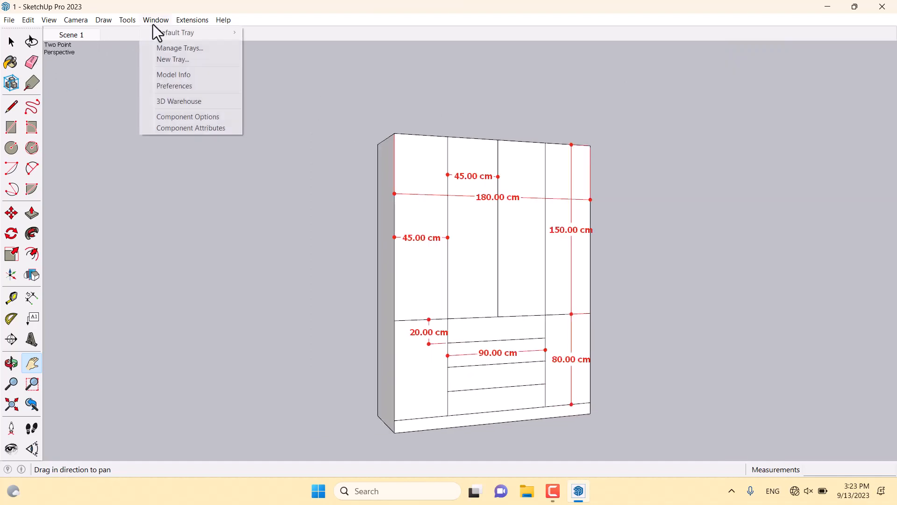
Run Fix Problems from Model Info statistics, confirming the validity check found no problems
click(174, 75)
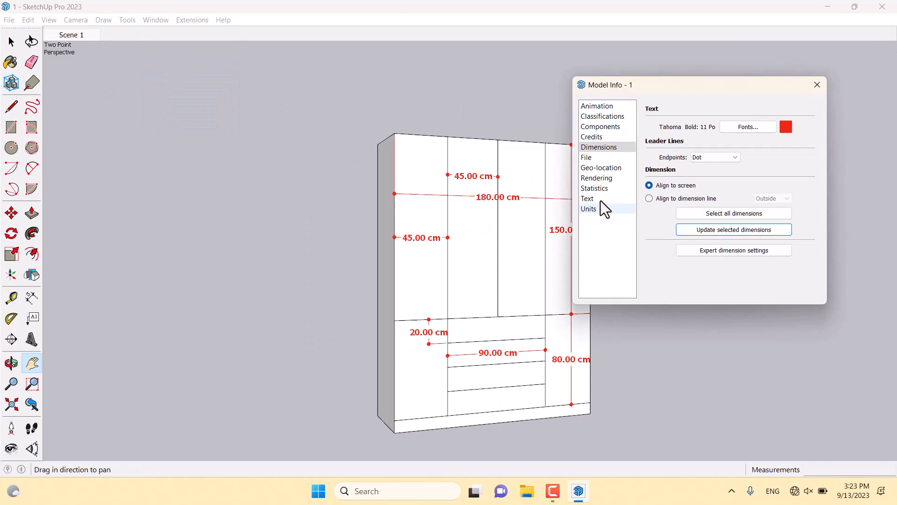
click(594, 188)
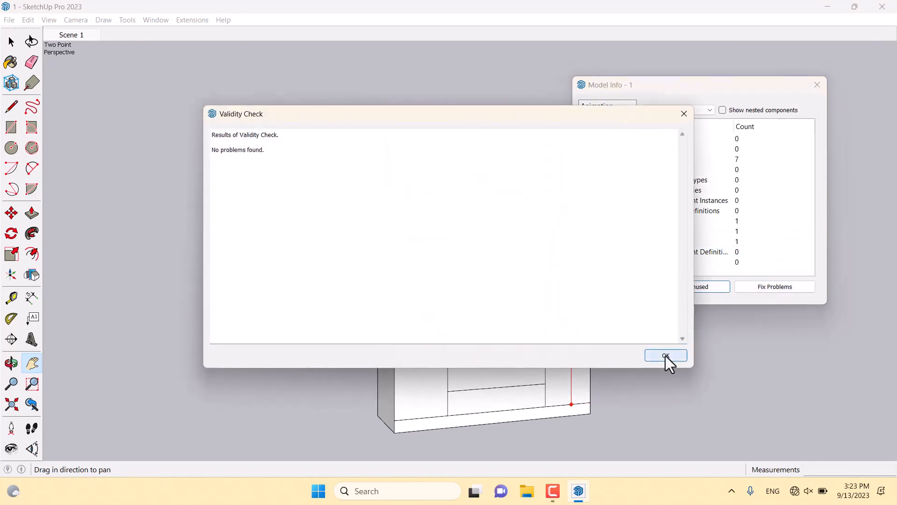
click(665, 356)
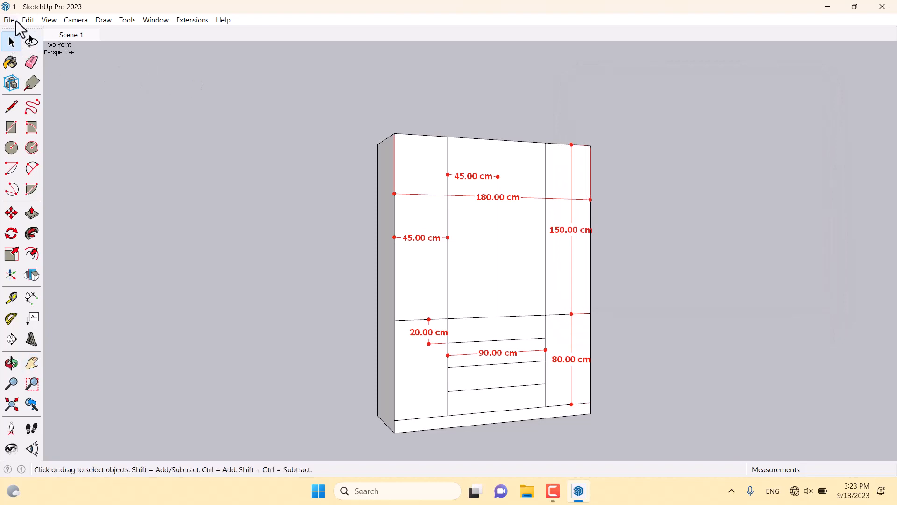
Start a 2D Graphic export to the Desktop with PDF as the file type
click(8, 20)
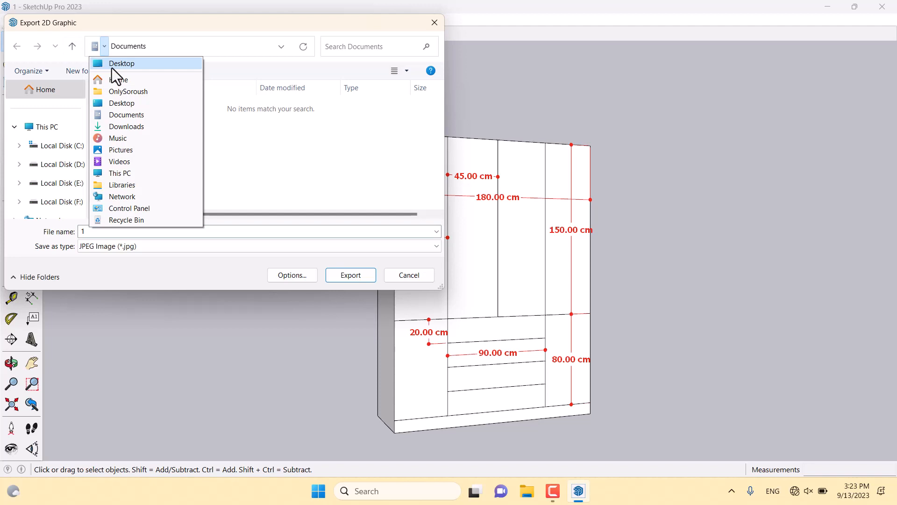
click(122, 64)
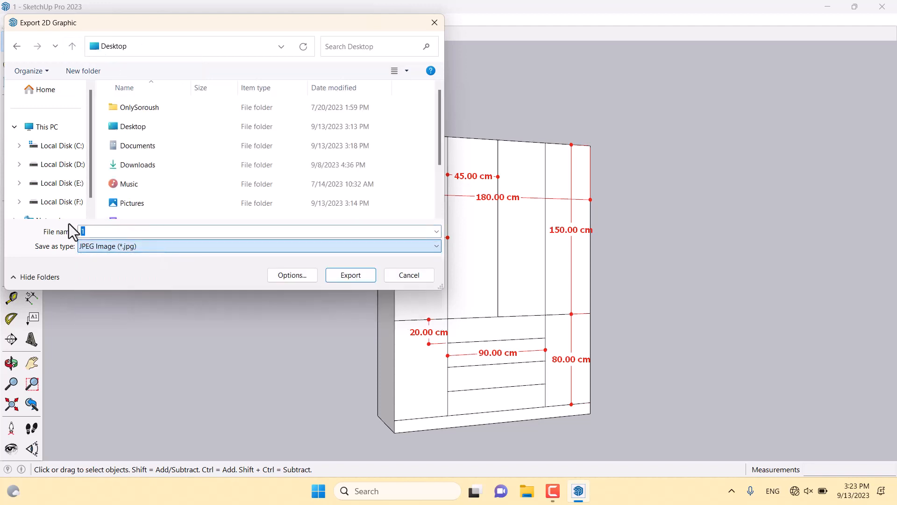
click(258, 245)
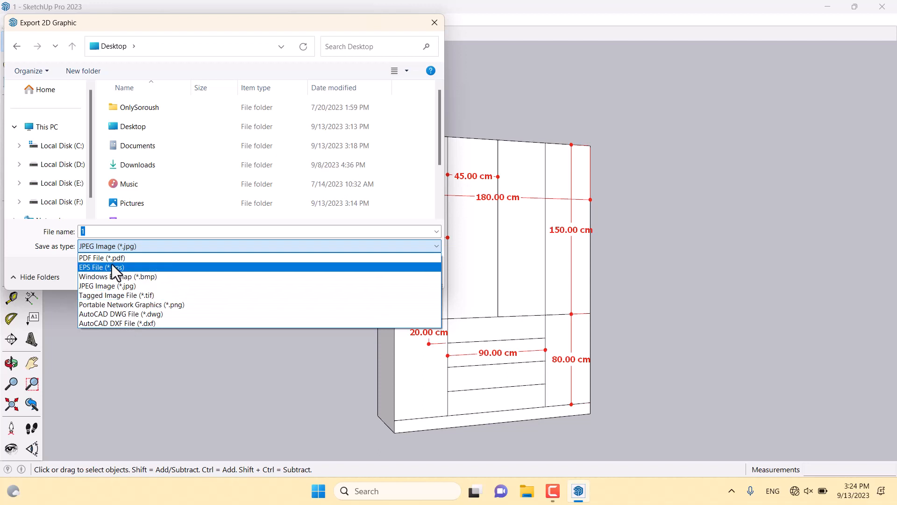
click(103, 258)
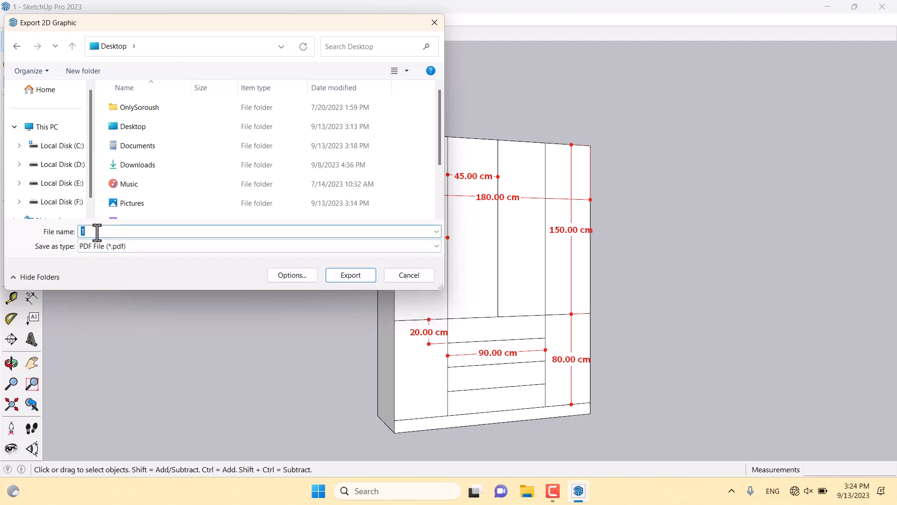
Name the export file 'Dimensions' and bring up its PDF export options
text(D)
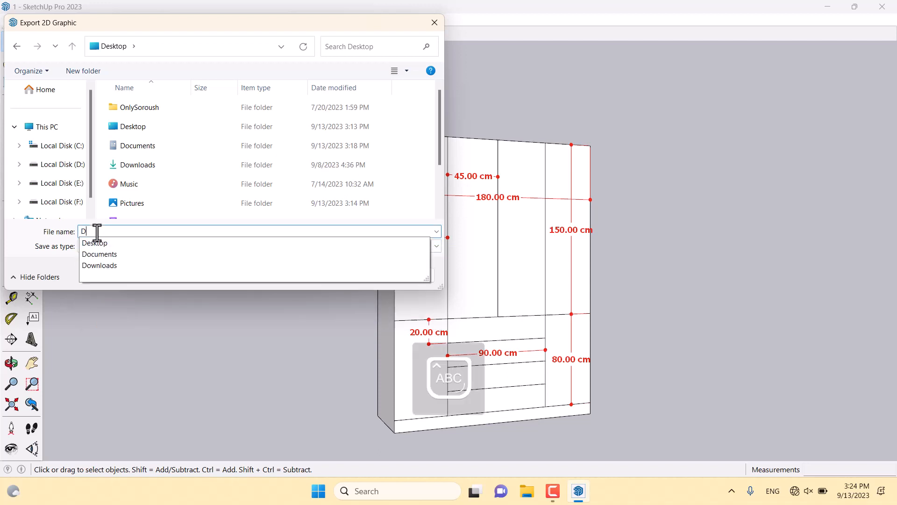
text(imensions)
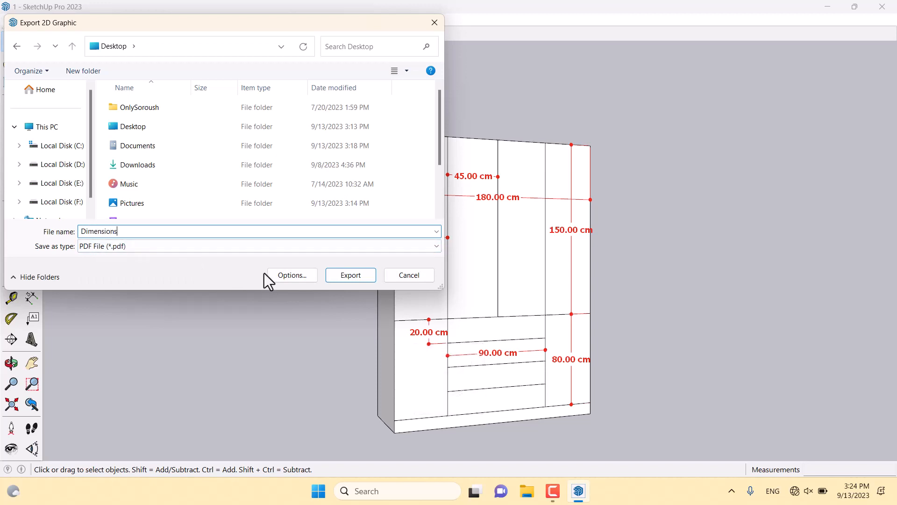
click(292, 274)
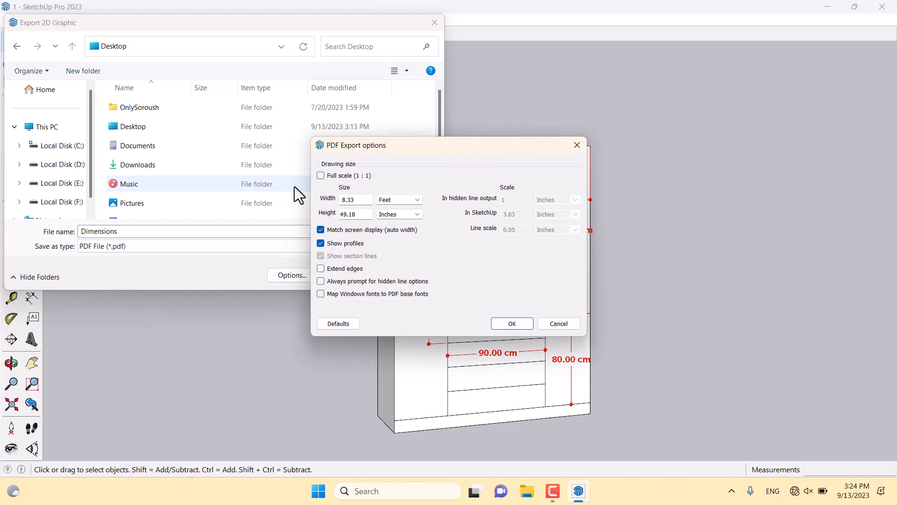
mouse_move(345, 183)
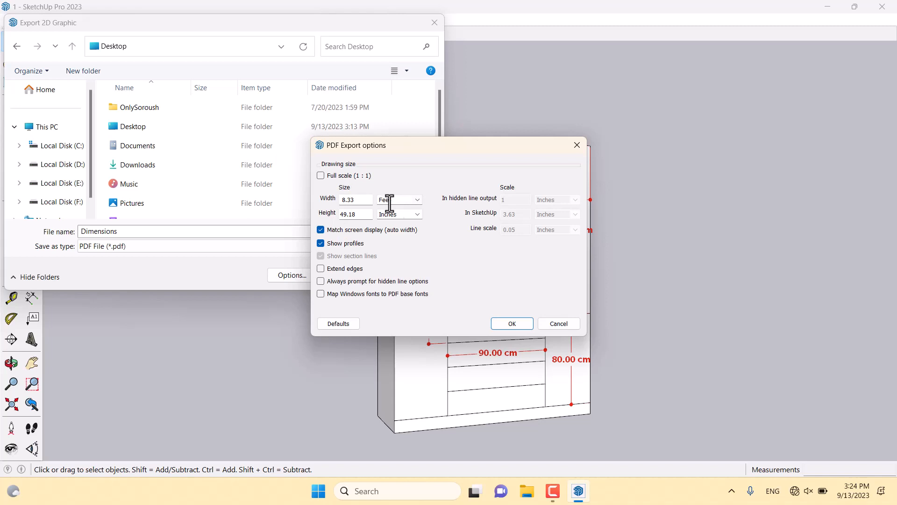
mouse_move(398, 234)
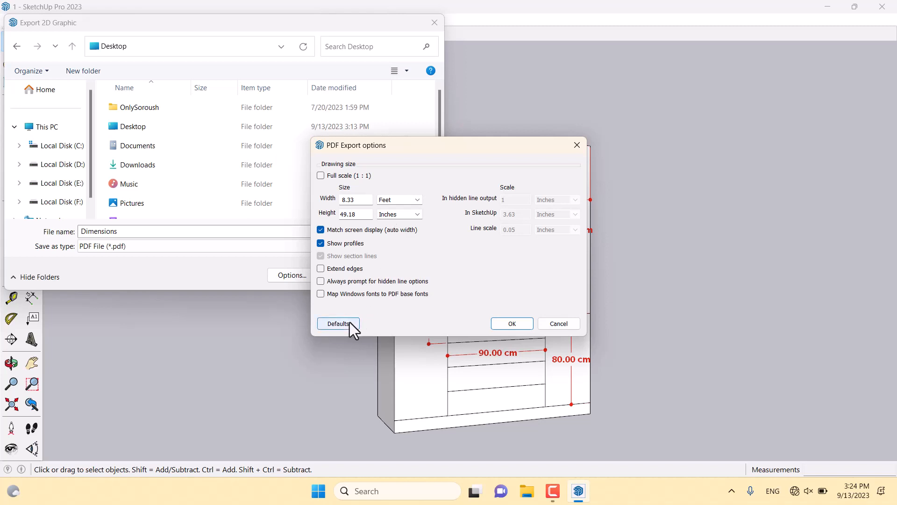
Reset PDF options to defaults, export the Dimensions PDF, and minimize SketchUp
click(338, 324)
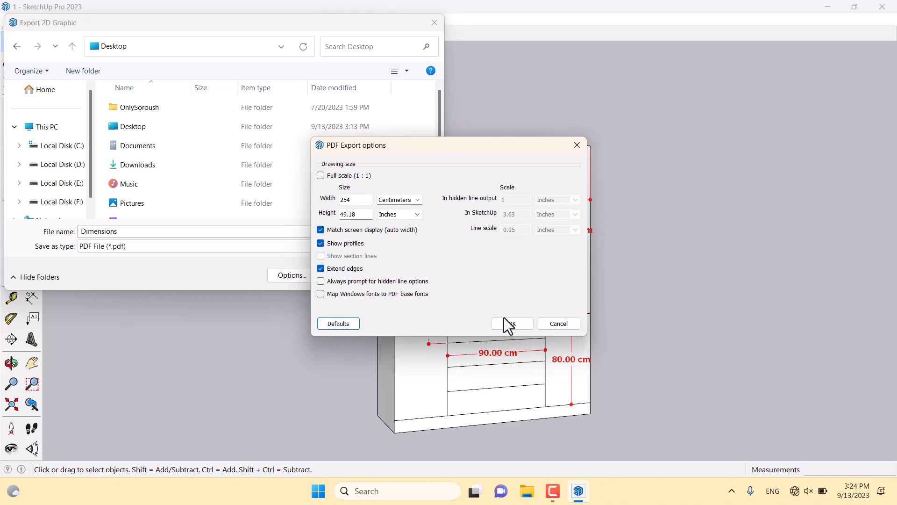
click(512, 323)
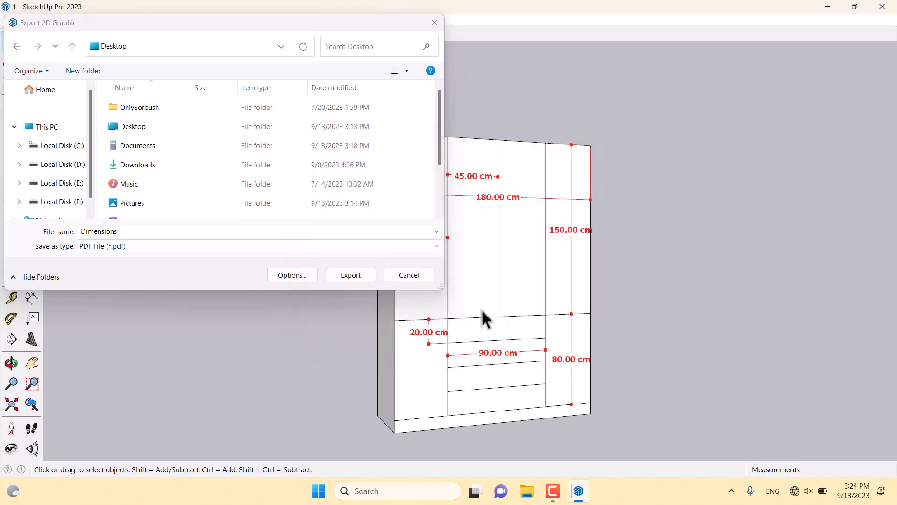
click(350, 275)
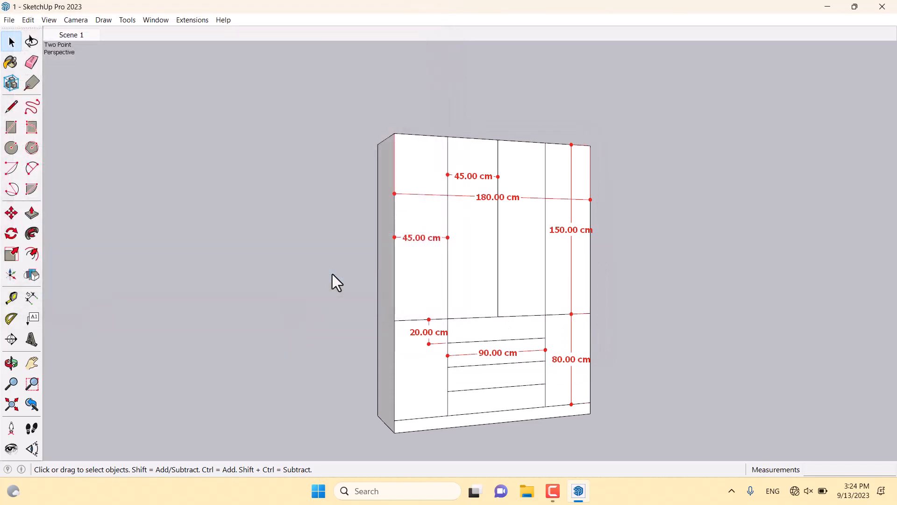
click(826, 6)
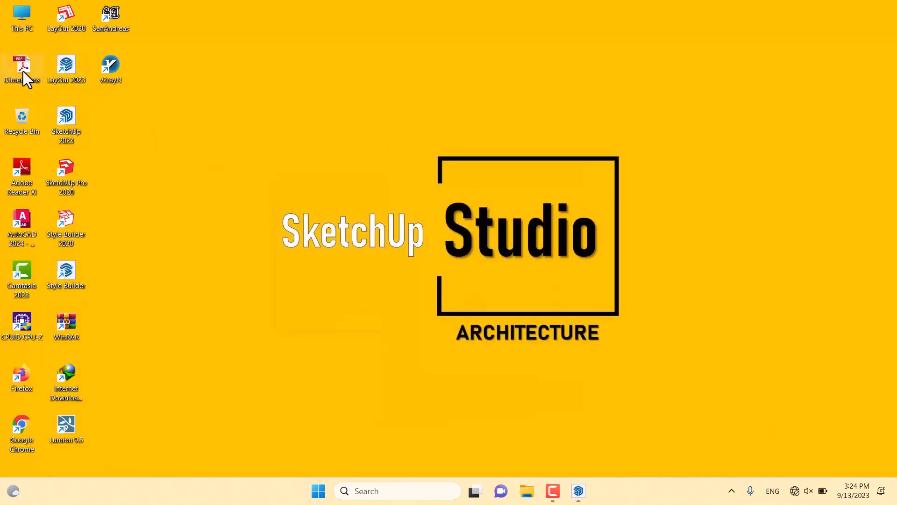
mouse_move(22, 69)
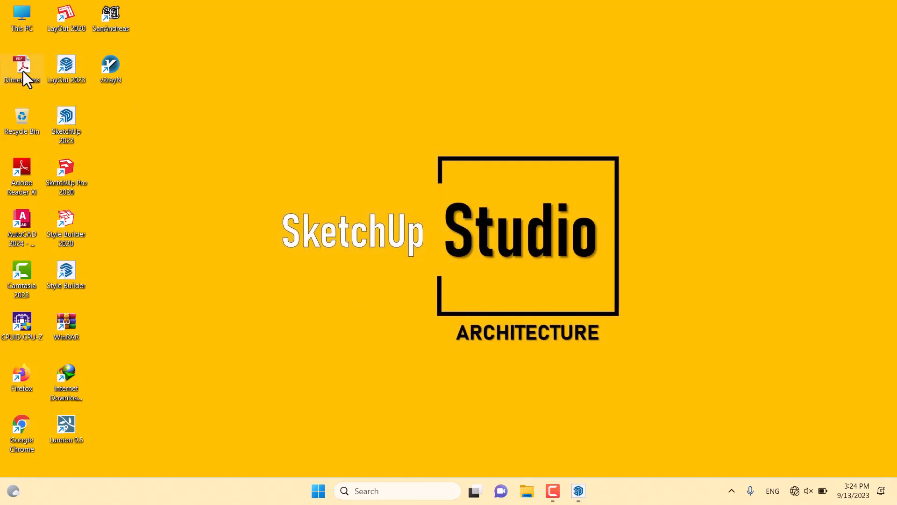
Launch the exported Dimensions PDF from the desktop in Adobe Reader
double_click(21, 68)
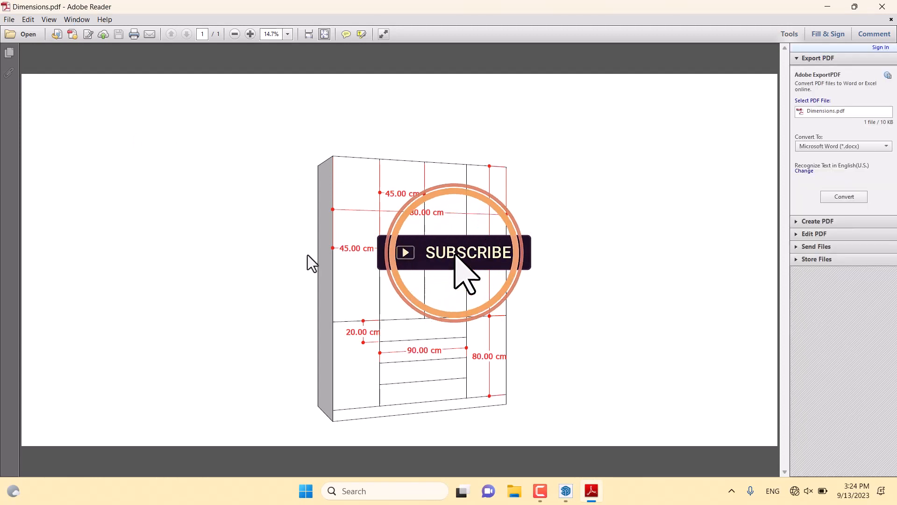
click(251, 33)
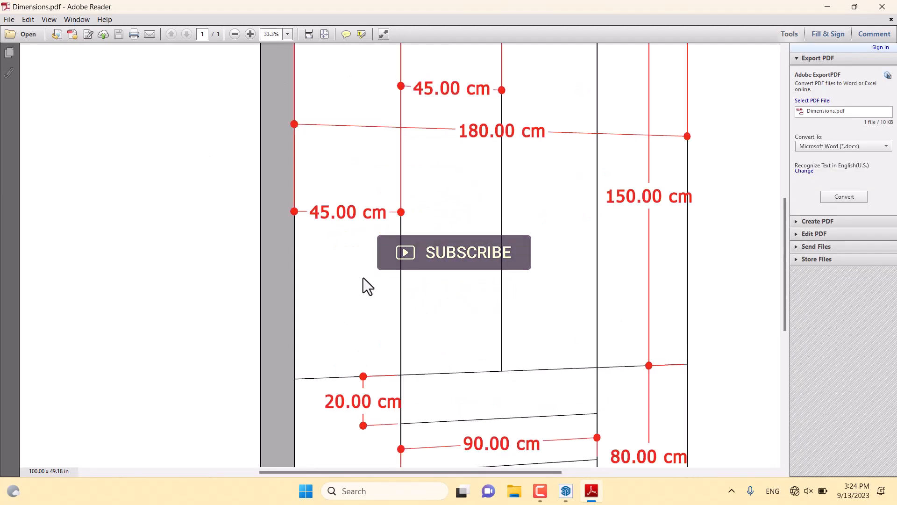
click(235, 33)
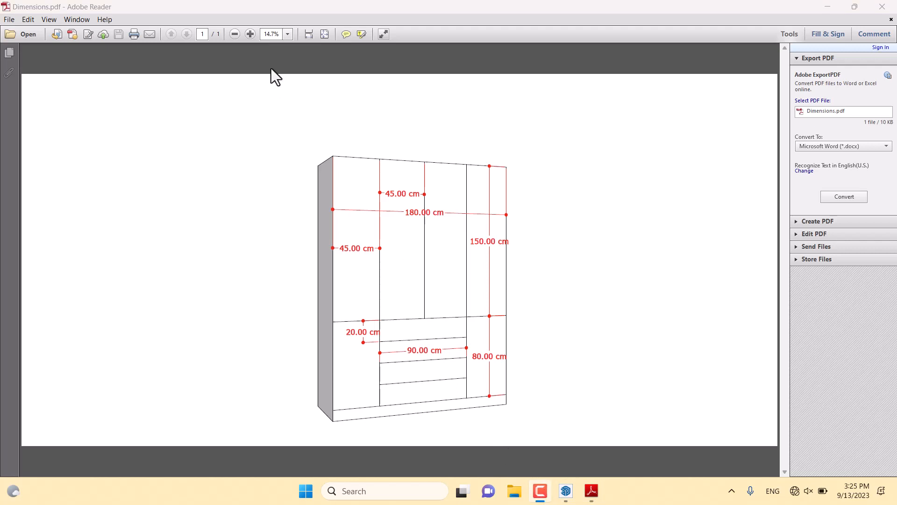
mouse_move(277, 63)
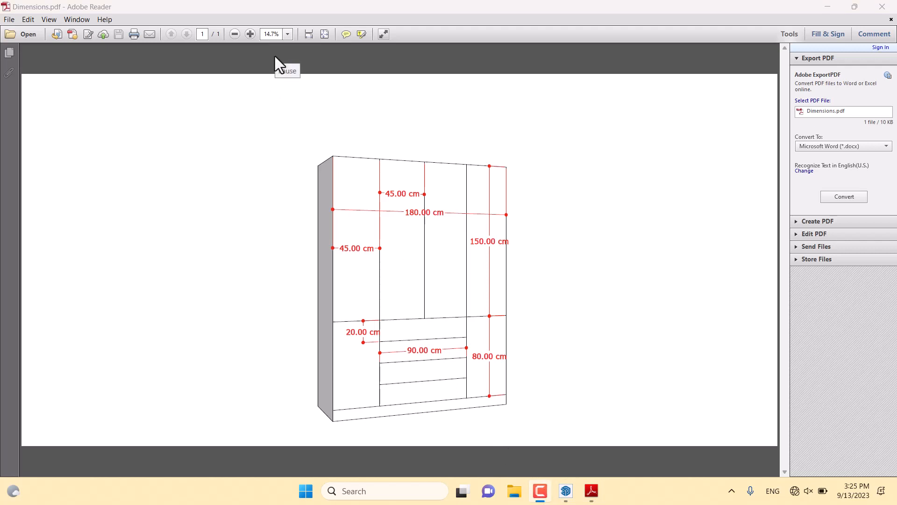